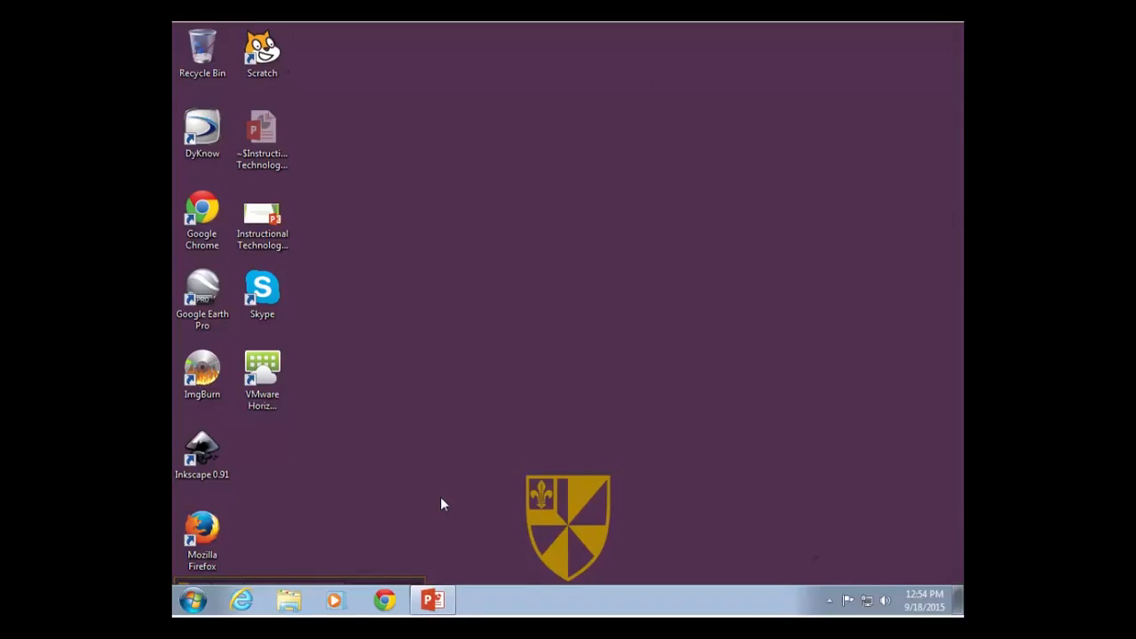
mouse_move(533, 346)
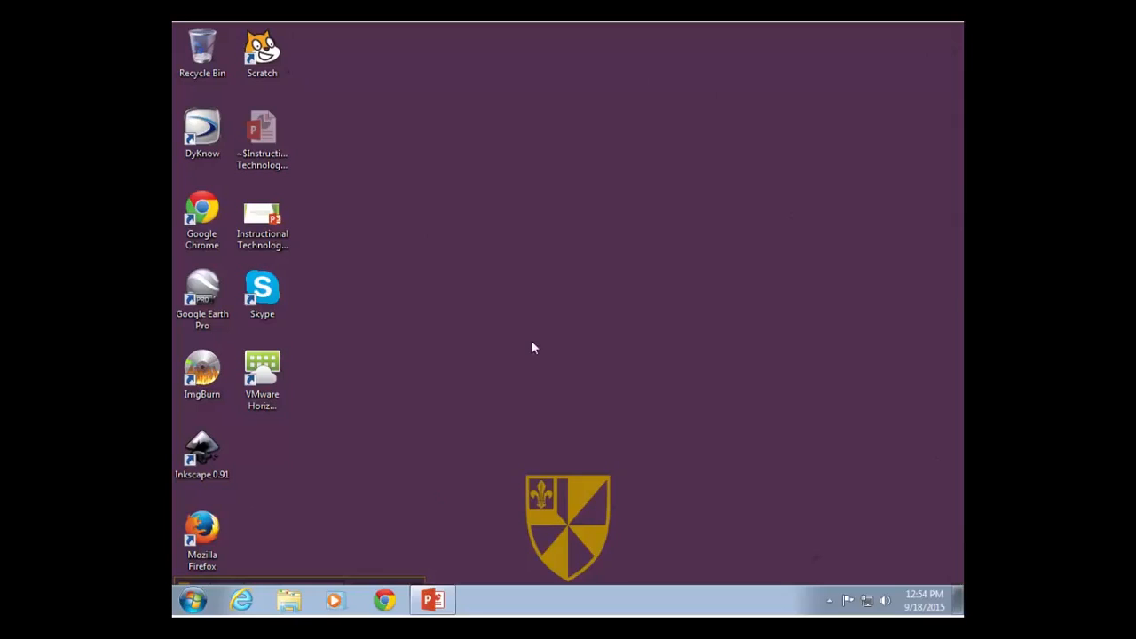
Step: Check the Screen Resolution settings unchanged, then end the slide show and reveal the desktop
right_click(533, 346)
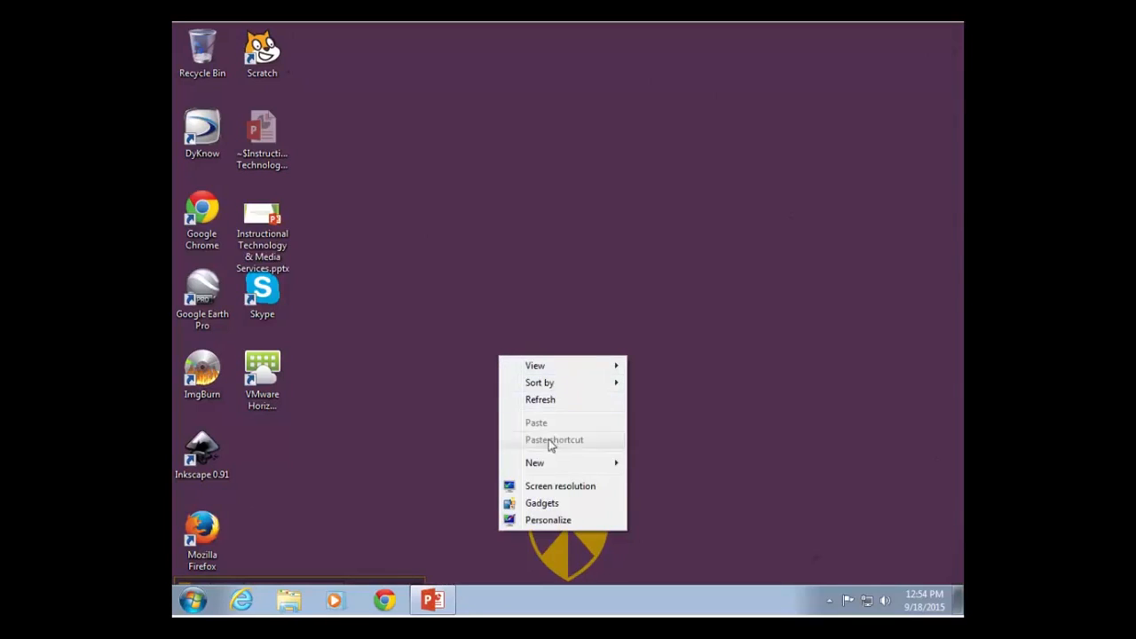
mouse_move(561, 487)
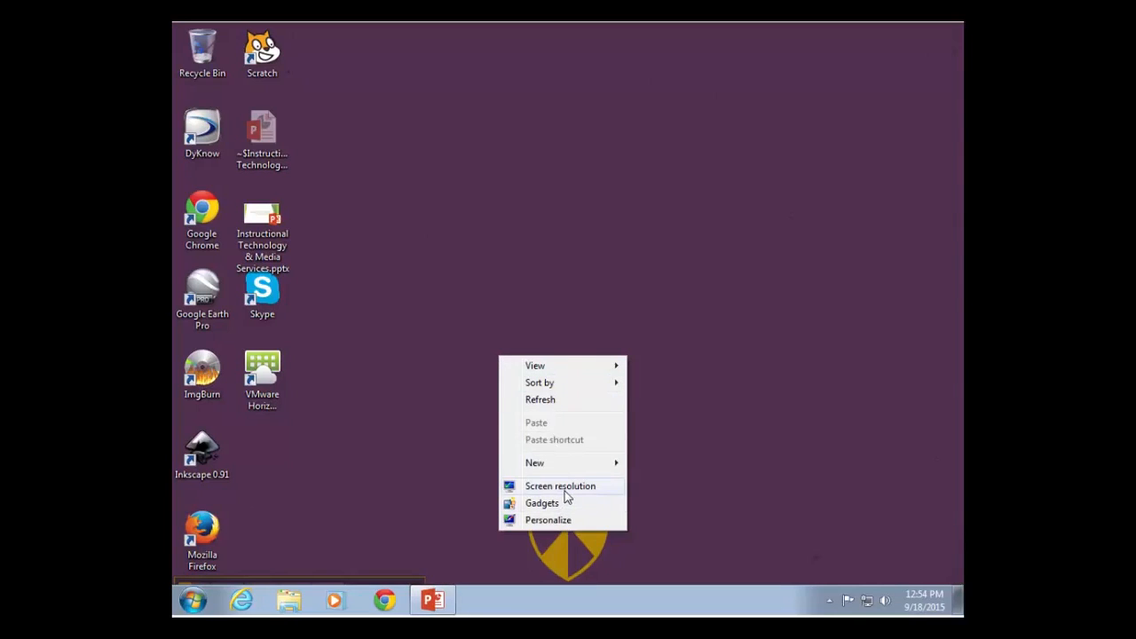
click(561, 486)
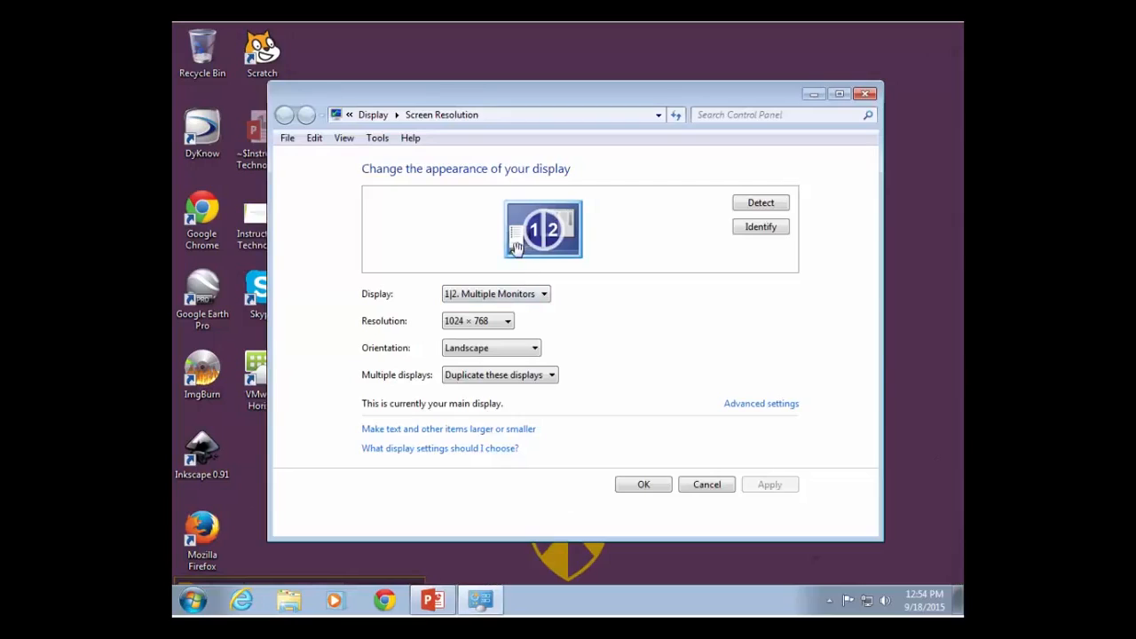
mouse_move(566, 231)
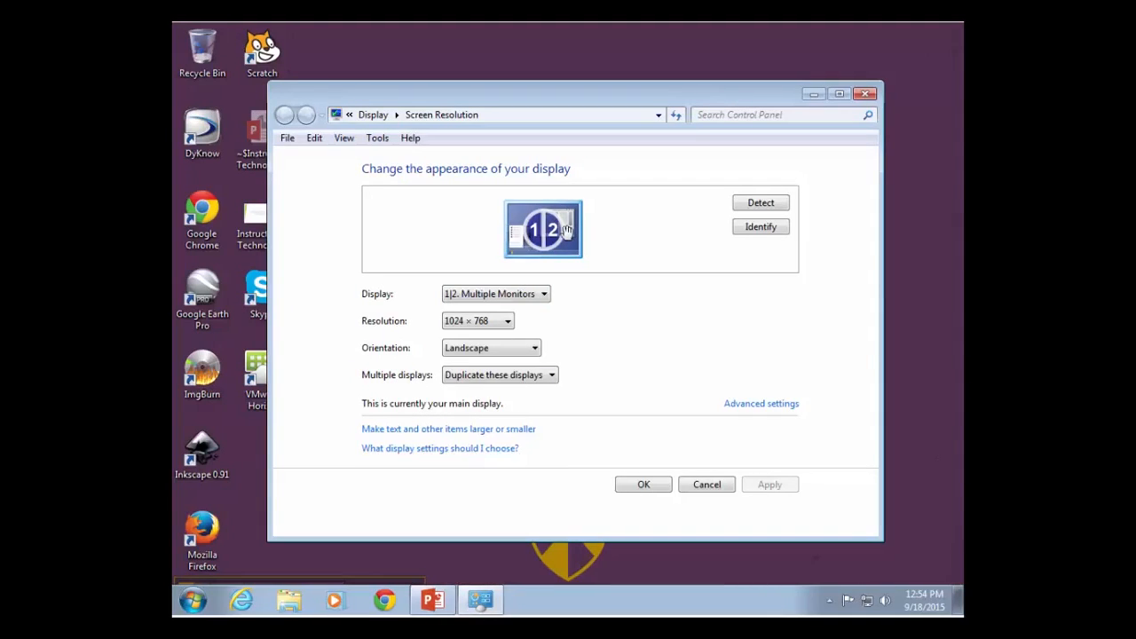
mouse_move(607, 248)
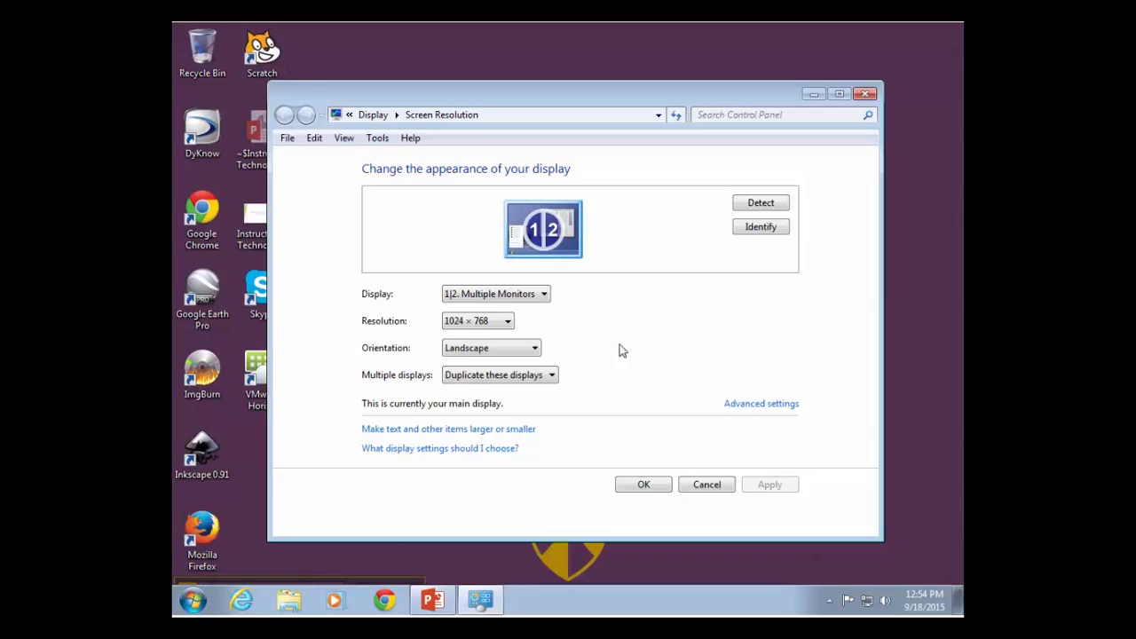
mouse_move(572, 341)
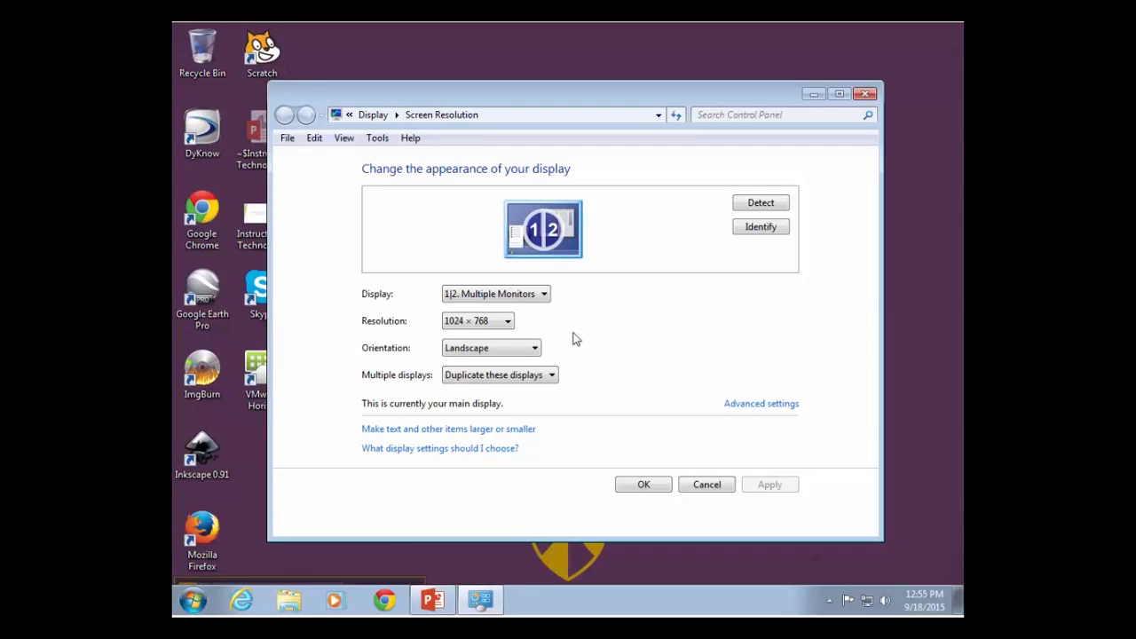
mouse_move(584, 345)
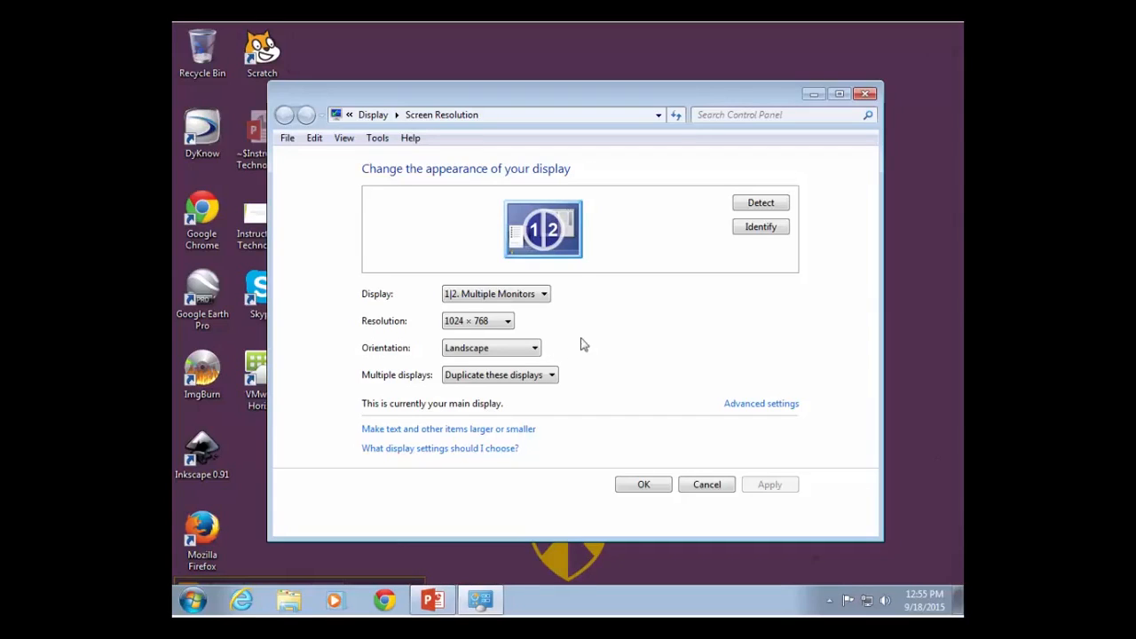
mouse_move(622, 351)
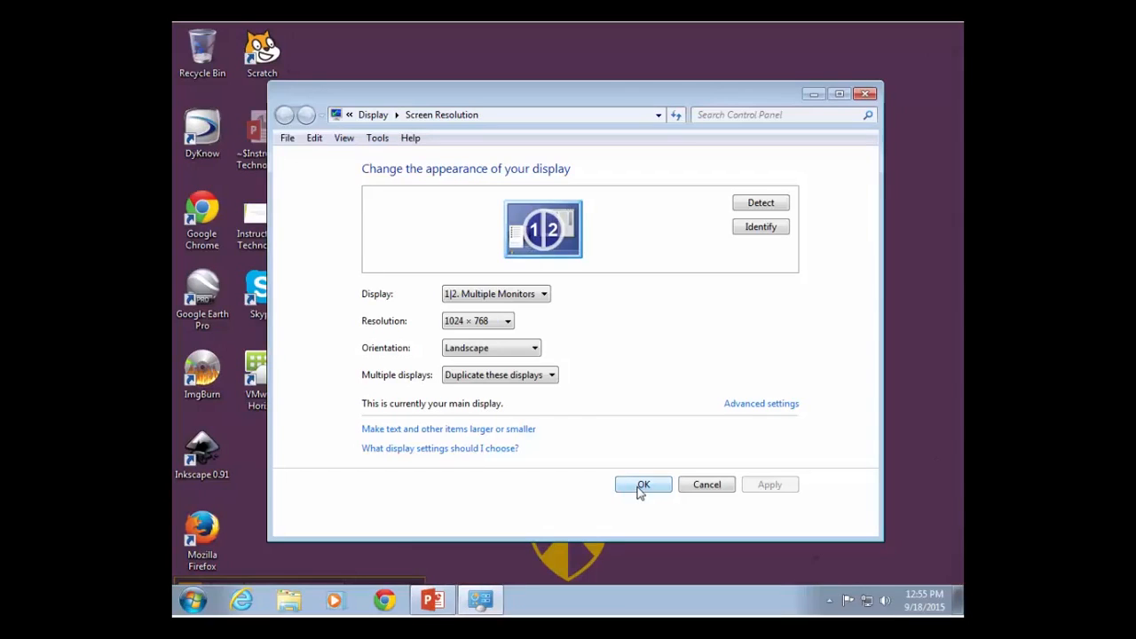
click(643, 483)
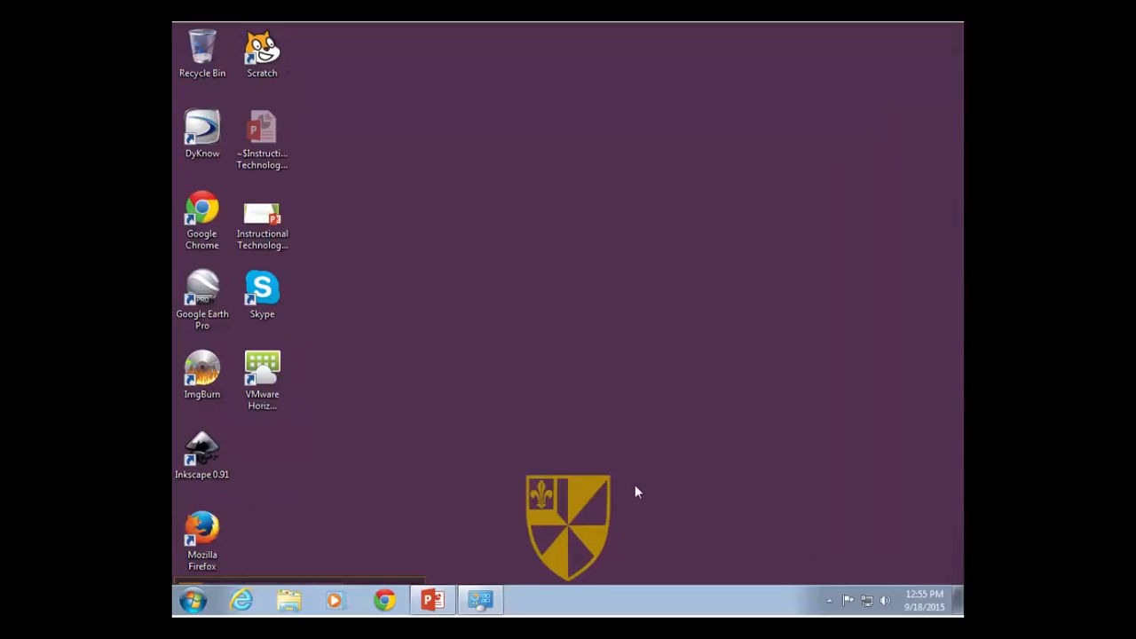
double_click(262, 213)
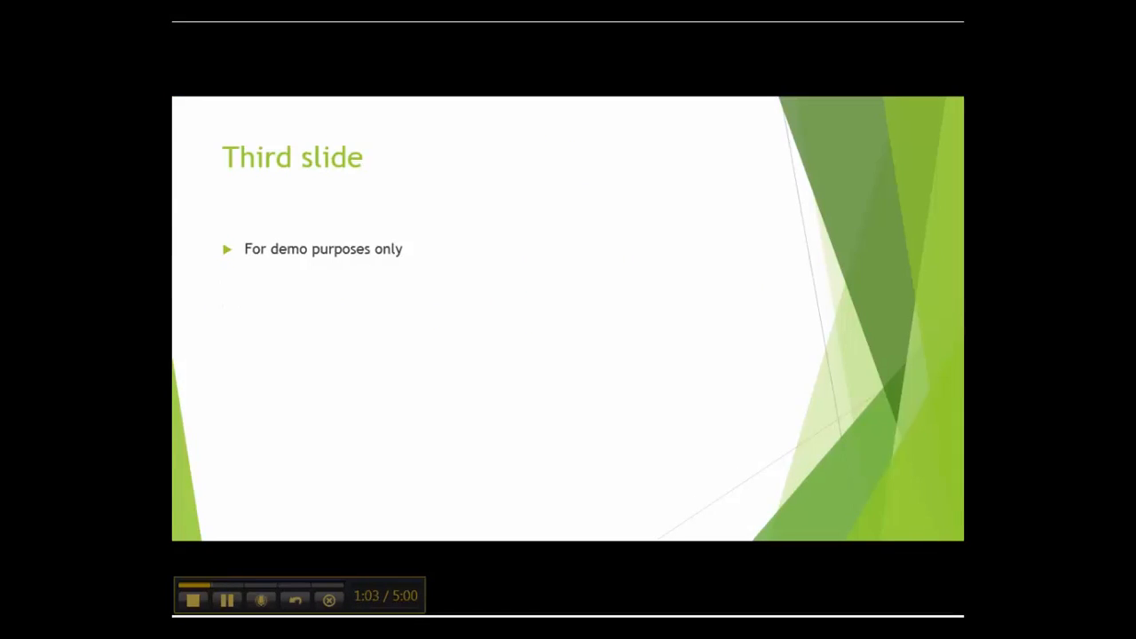
key(Escape)
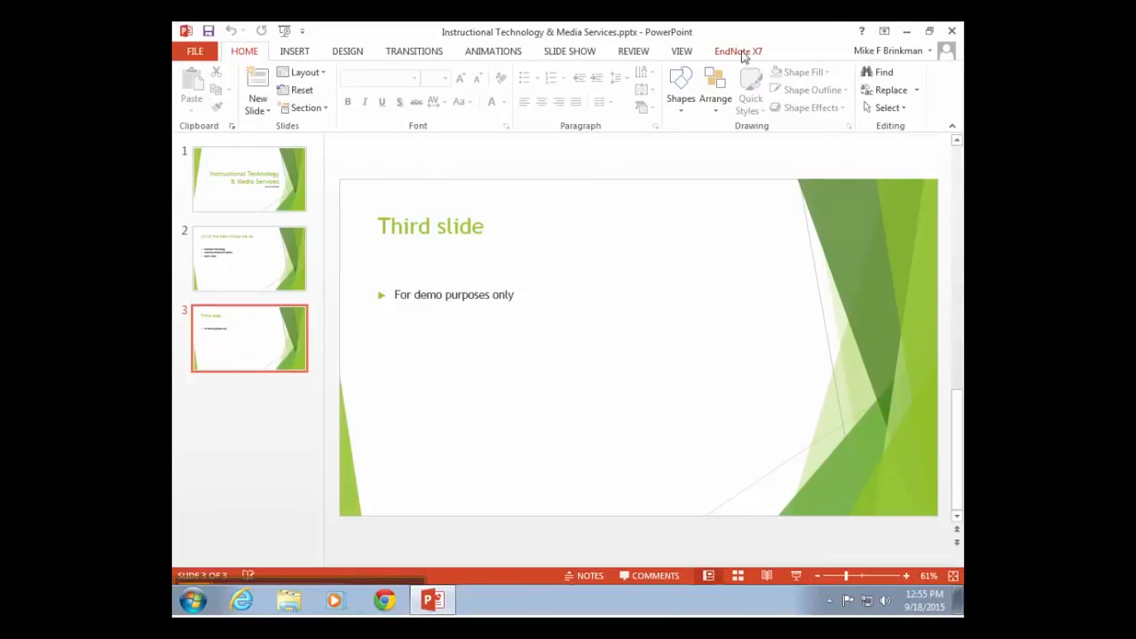
click(906, 32)
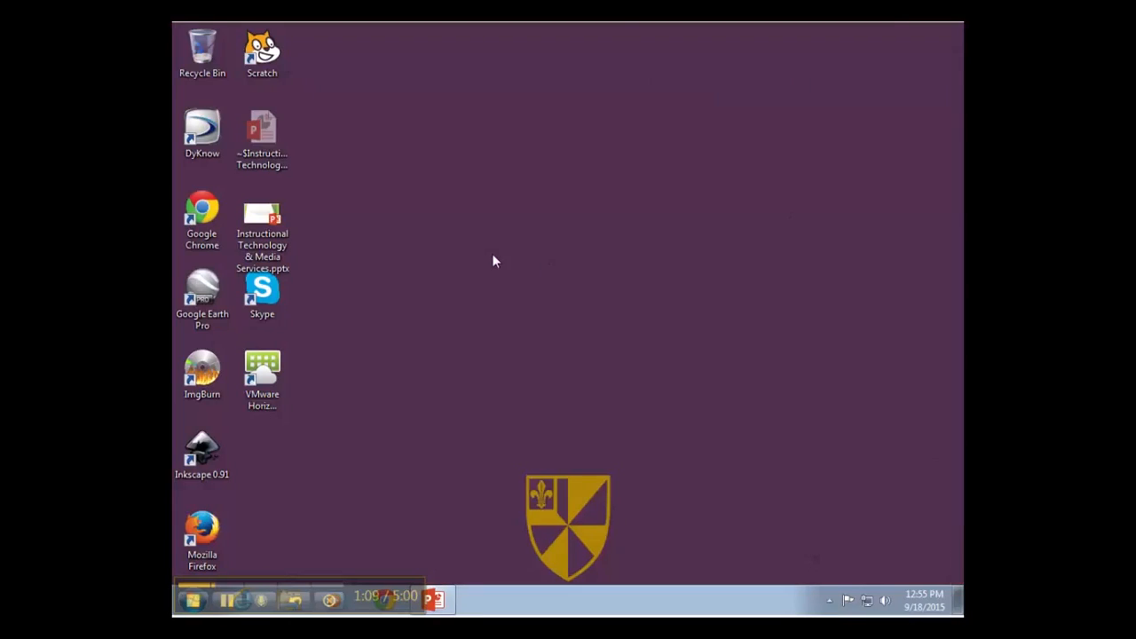
Step: Set Multiple displays to Extend these displays and keep the change
right_click(495, 261)
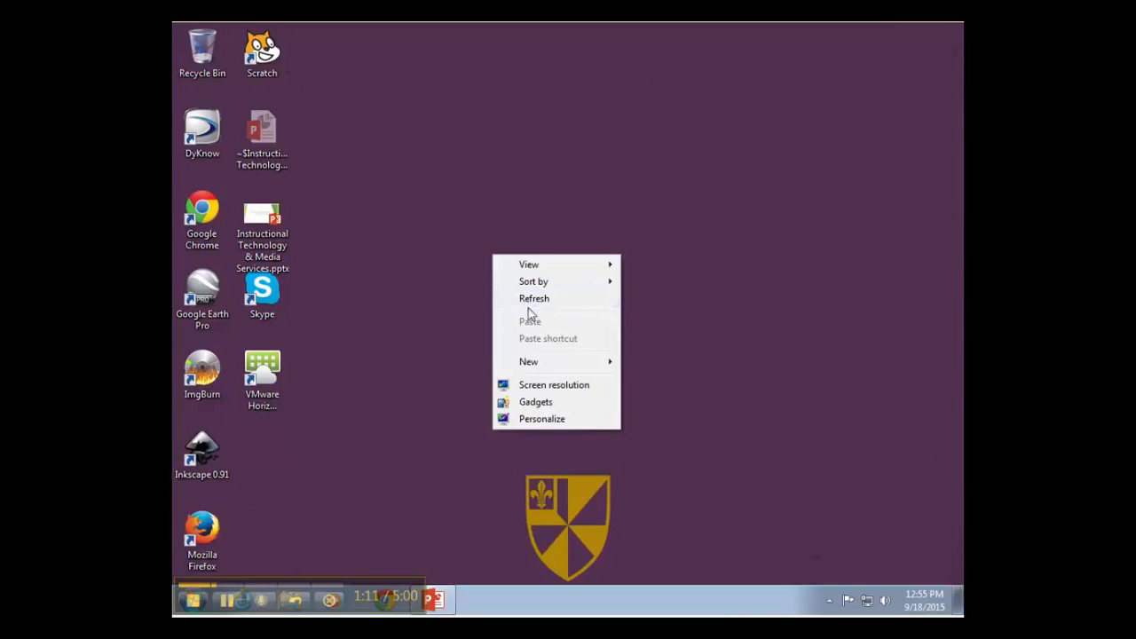
click(447, 327)
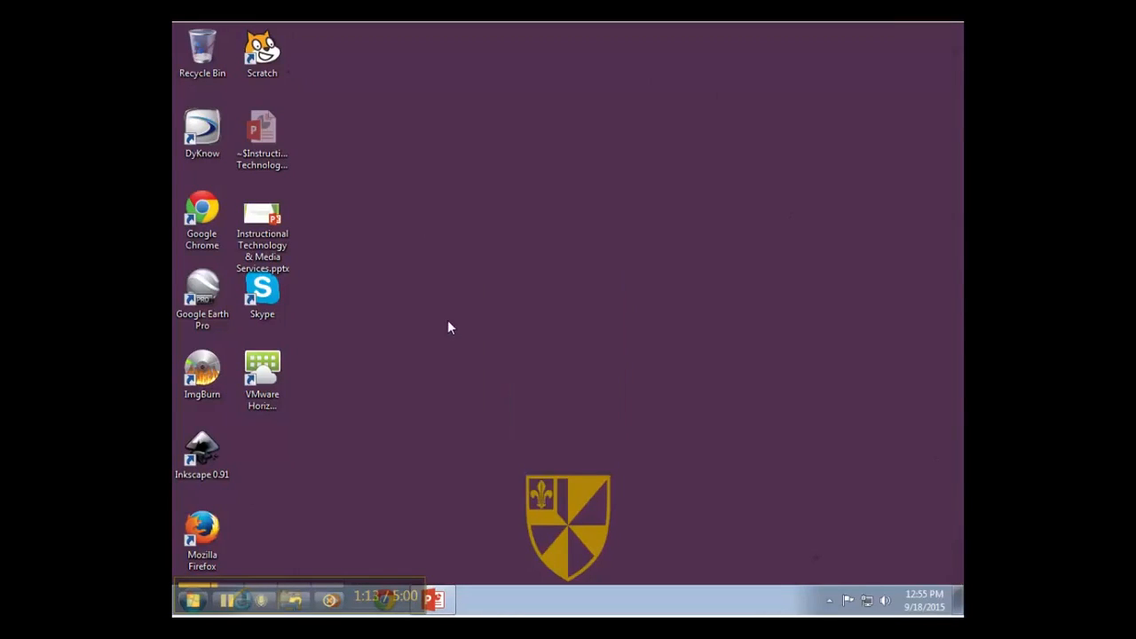
right_click(451, 327)
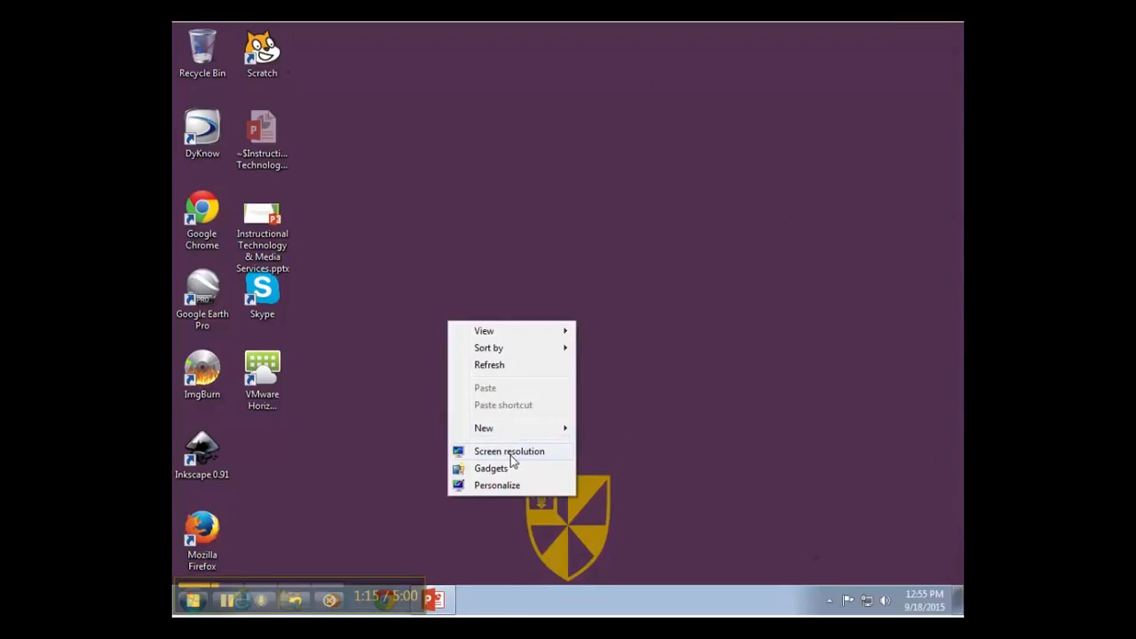
click(507, 451)
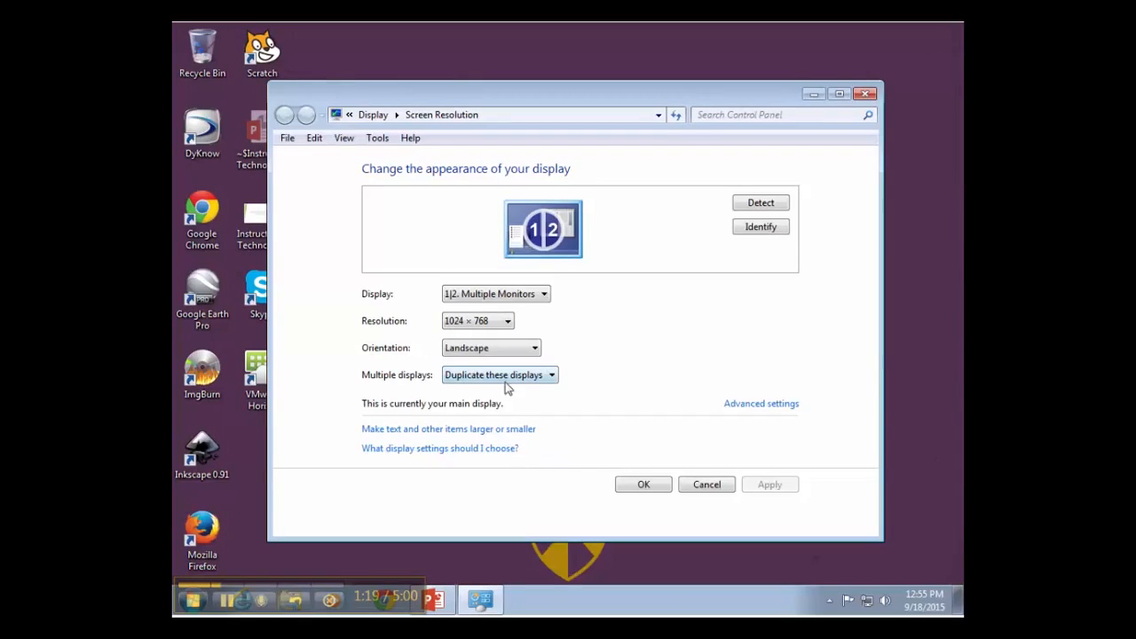
click(499, 375)
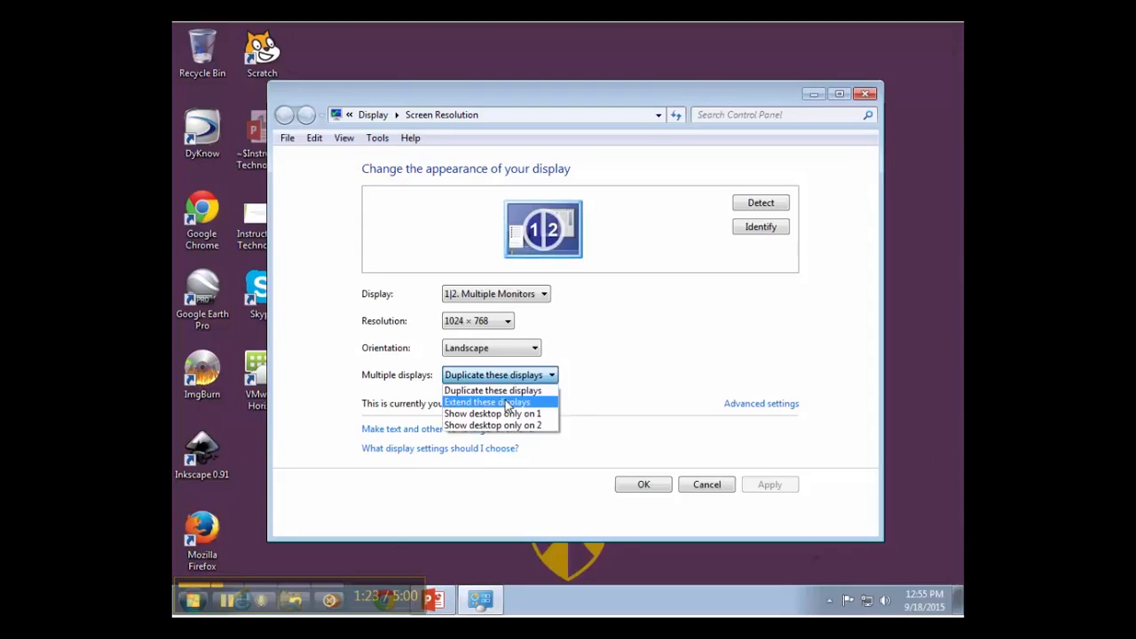
click(486, 401)
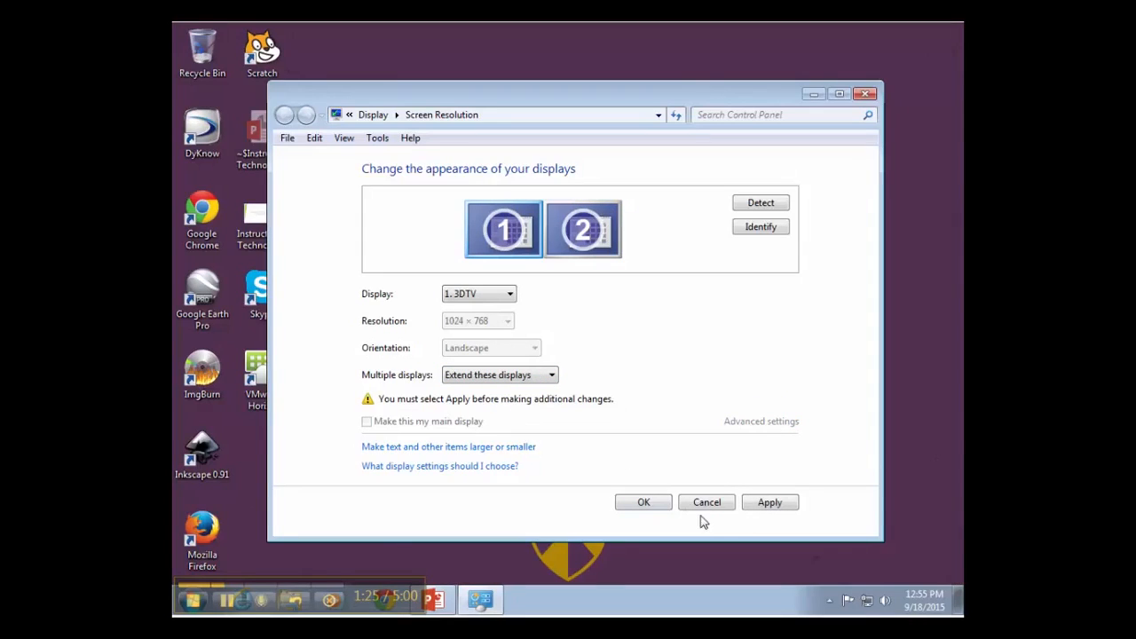
click(768, 500)
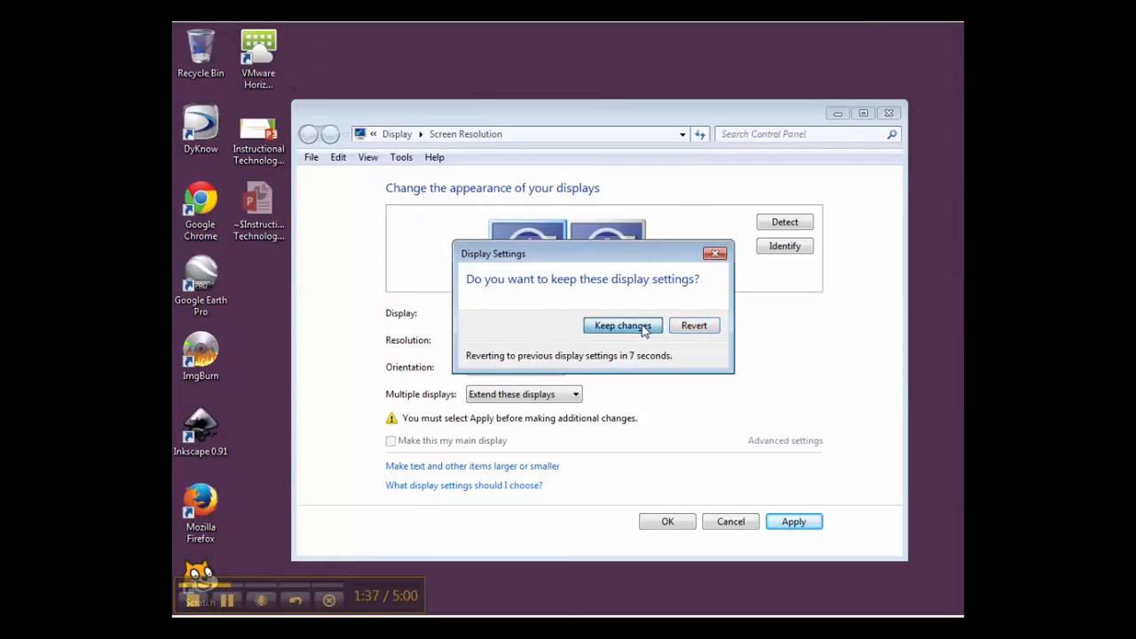
click(621, 325)
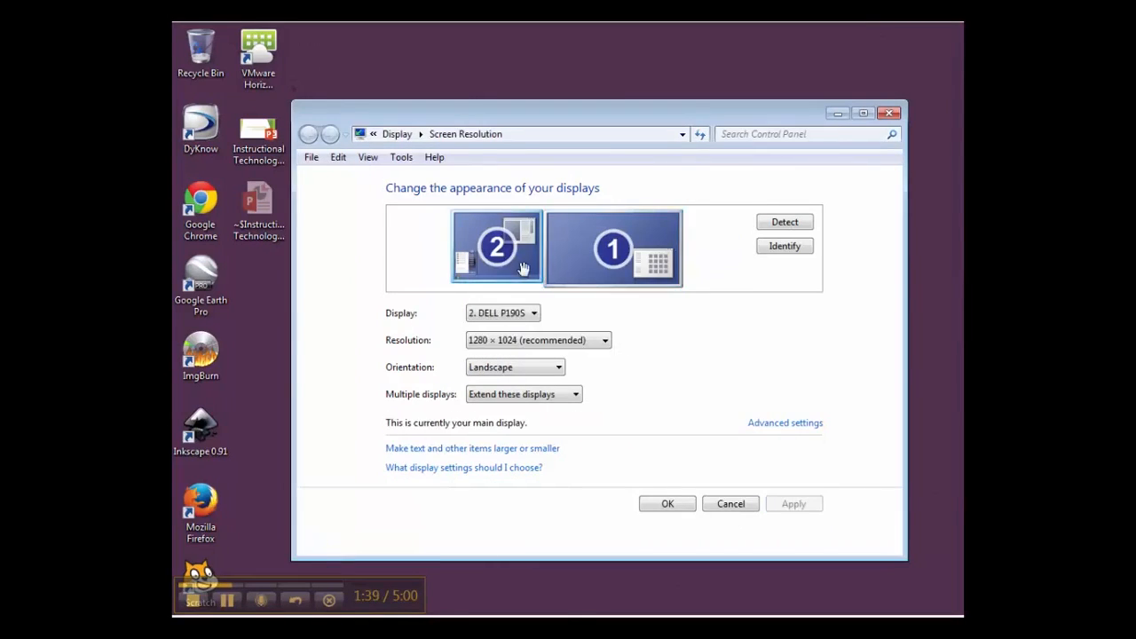
Step: Set display 2 resolution to 1024 × 768, keep the change and close the settings
click(603, 341)
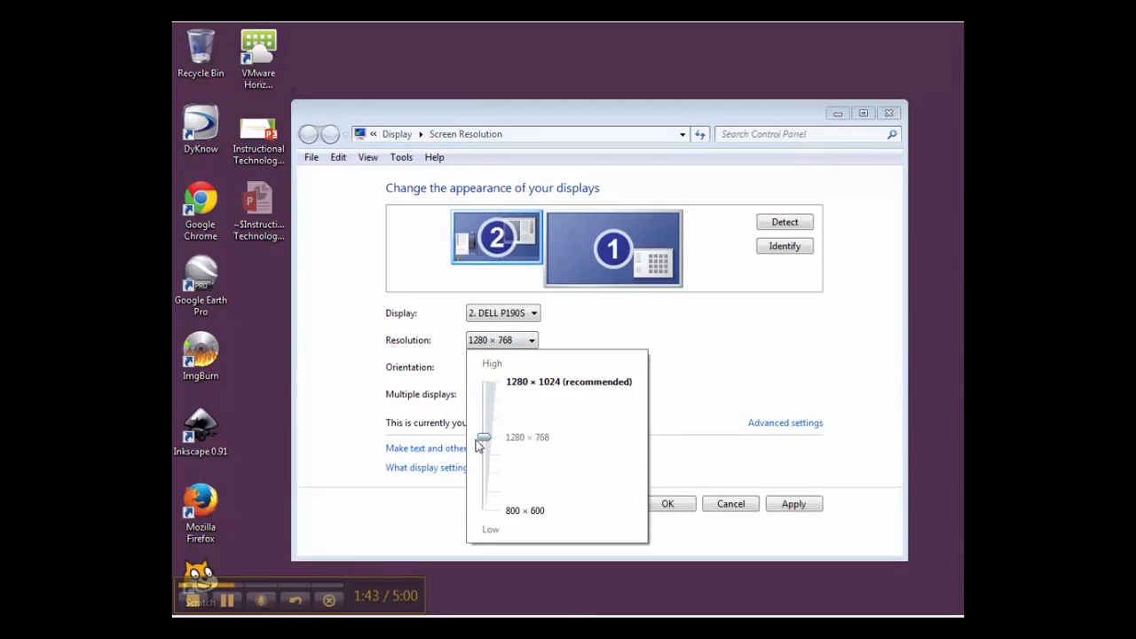
drag(483, 437, 479, 492)
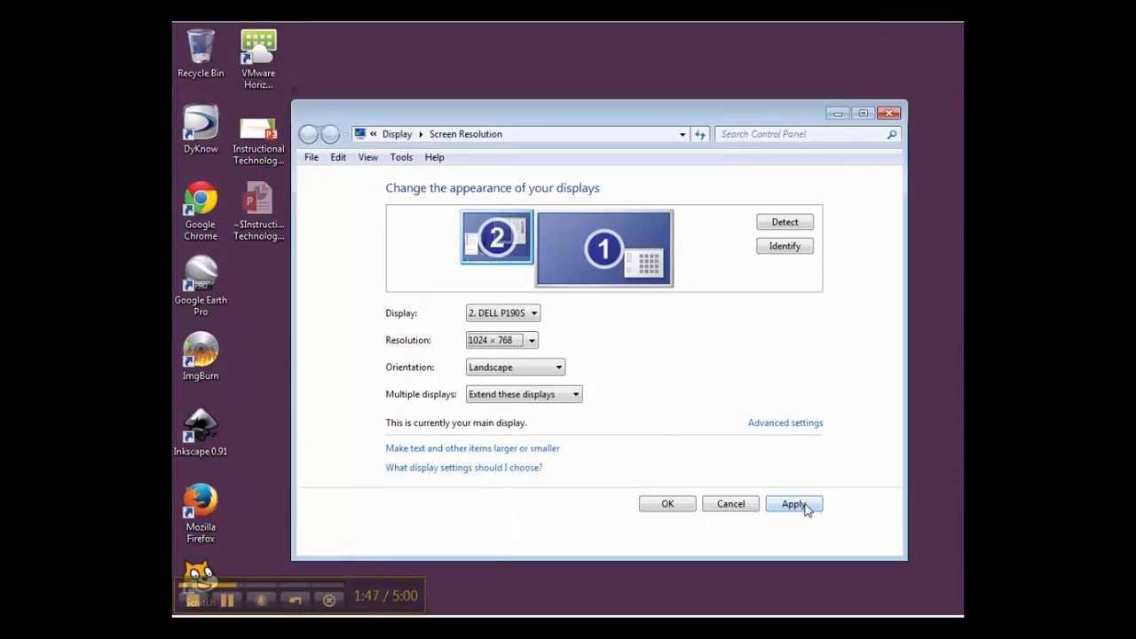
click(793, 504)
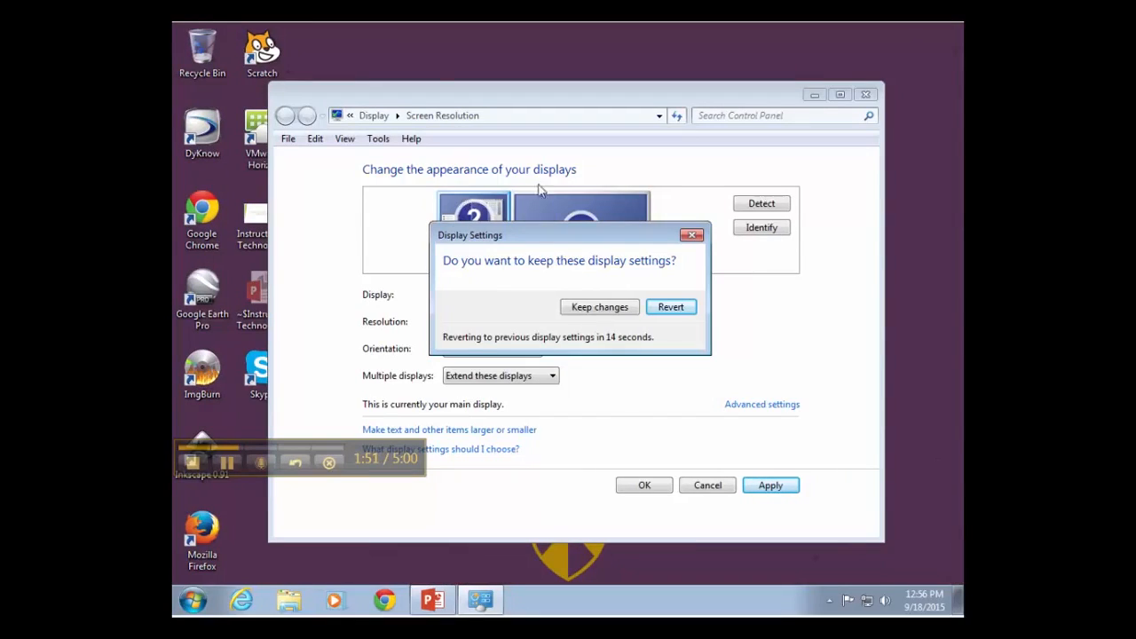
click(600, 305)
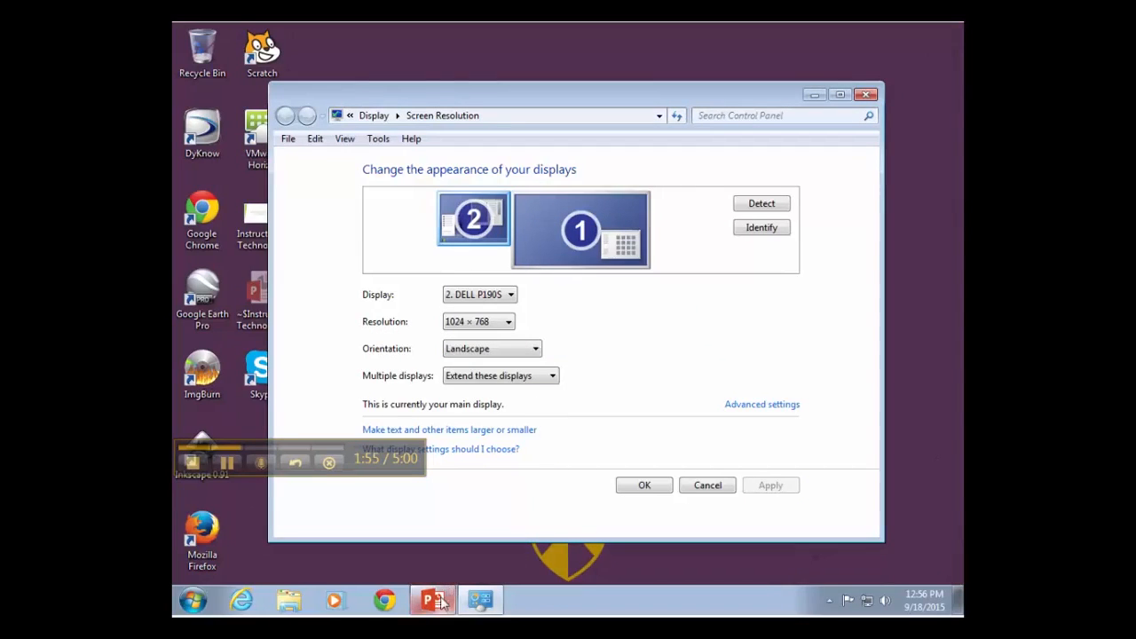
click(433, 600)
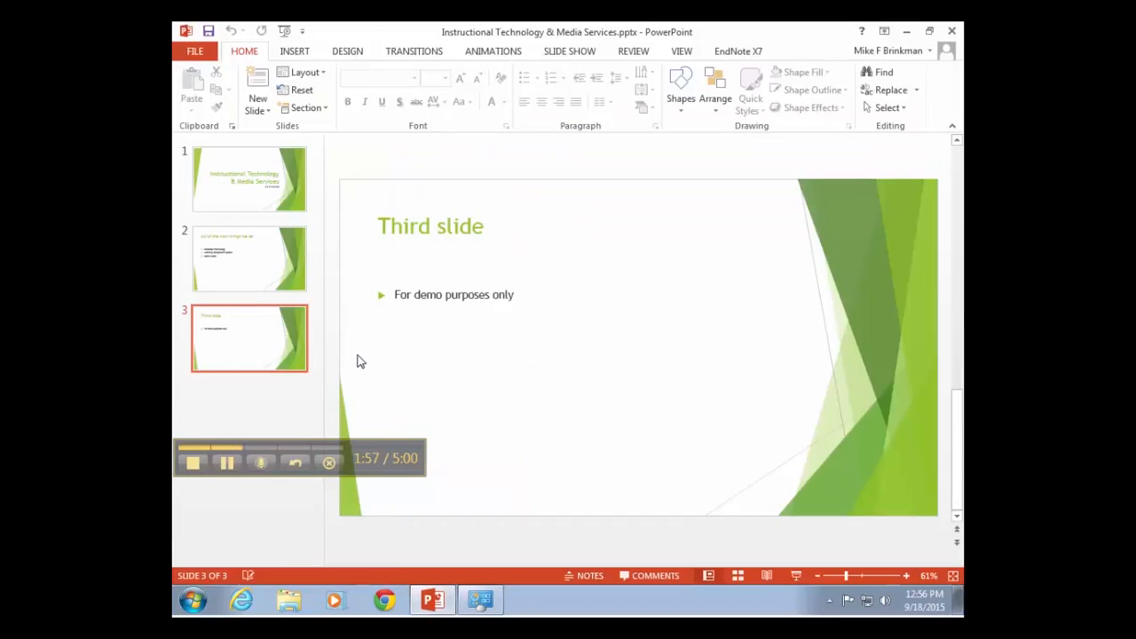
mouse_move(529, 447)
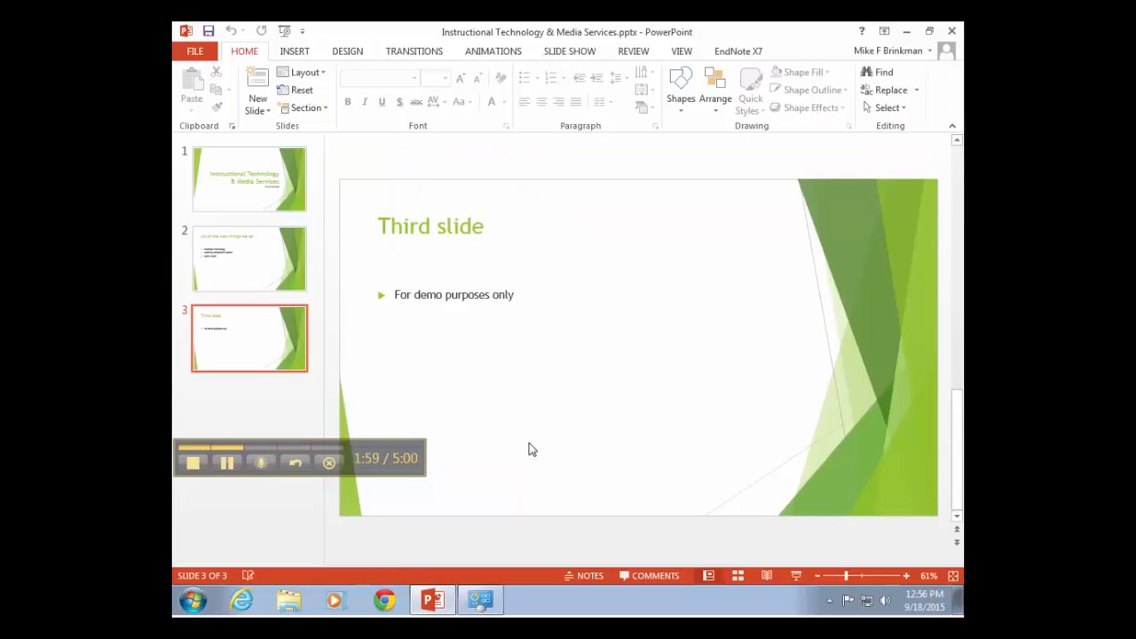
mouse_move(796, 575)
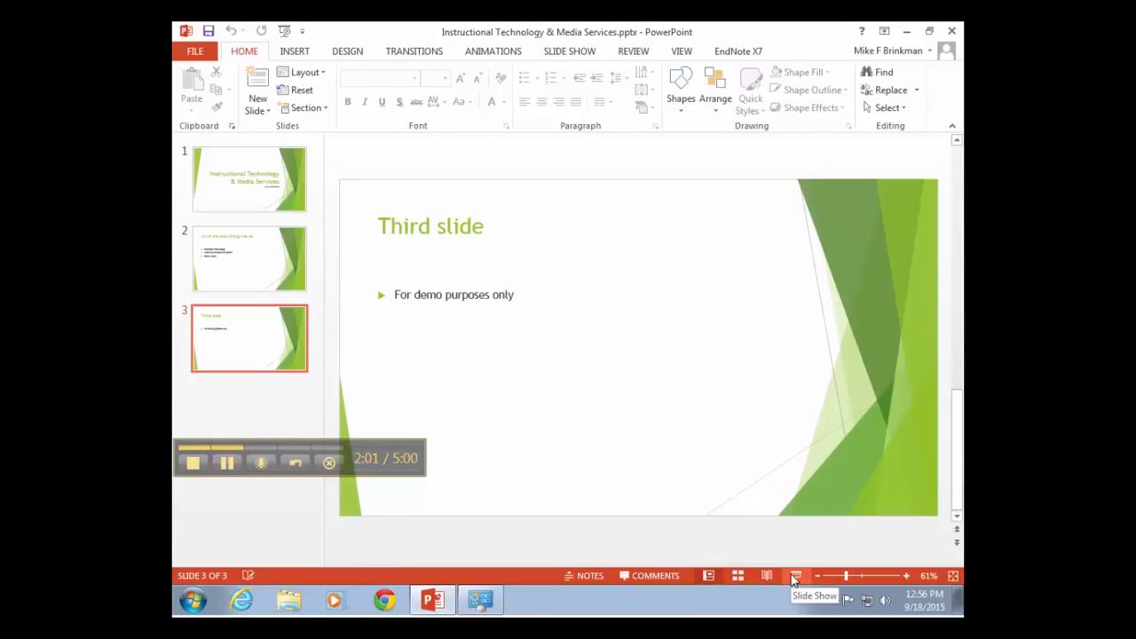
mouse_move(355, 256)
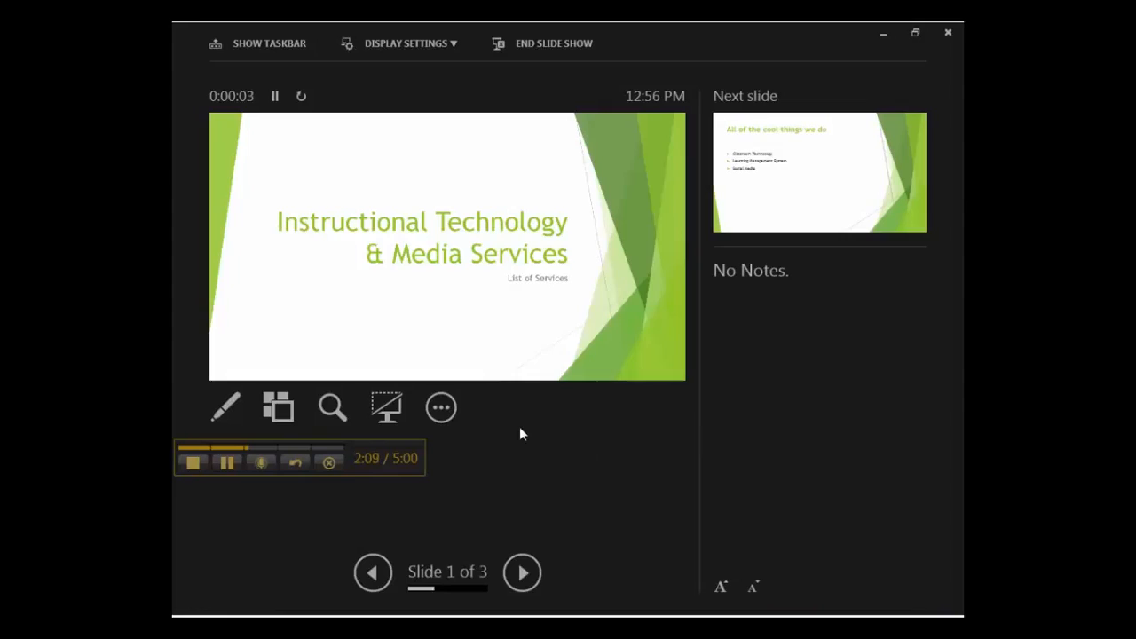
mouse_move(547, 309)
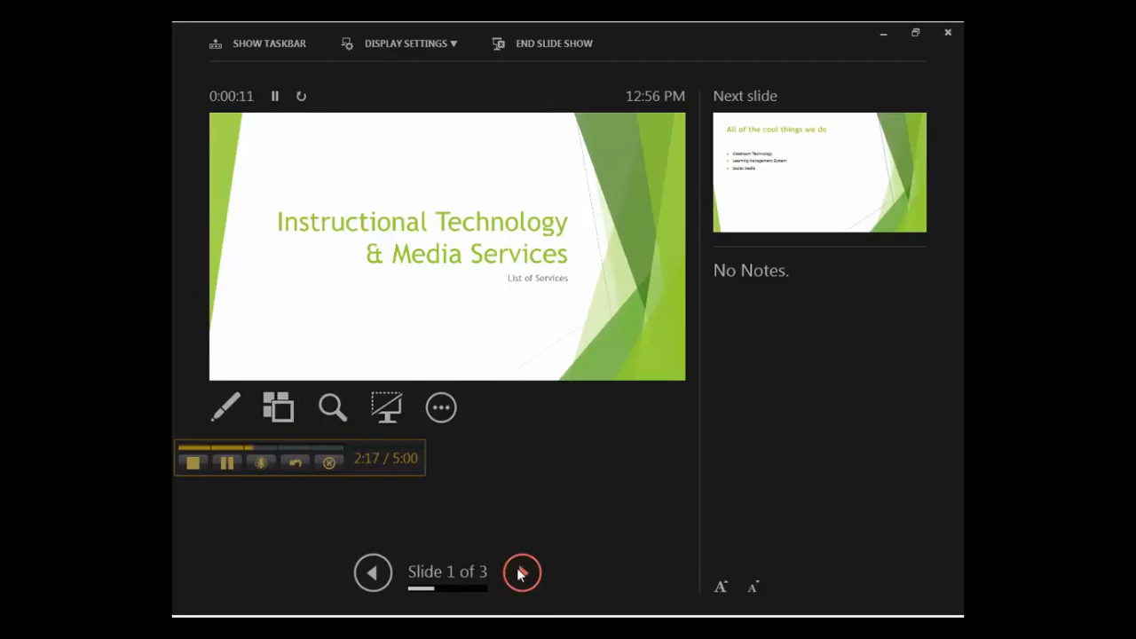
Step: Advance the Presenter View slide show from slide 1 to slide 2
click(522, 572)
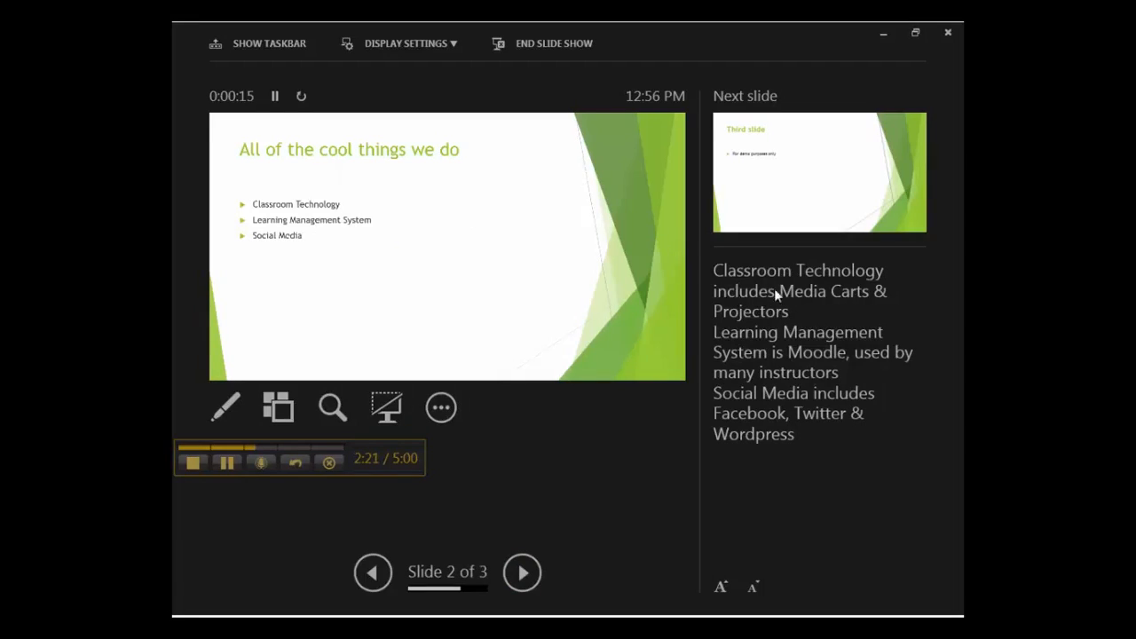
mouse_move(371, 220)
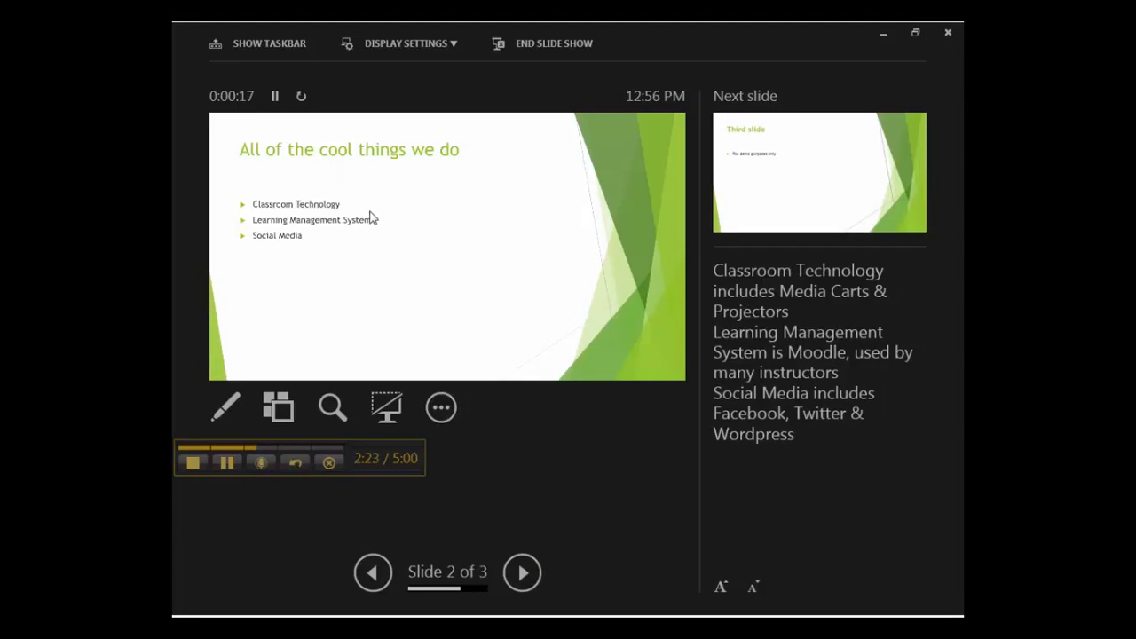
mouse_move(681, 305)
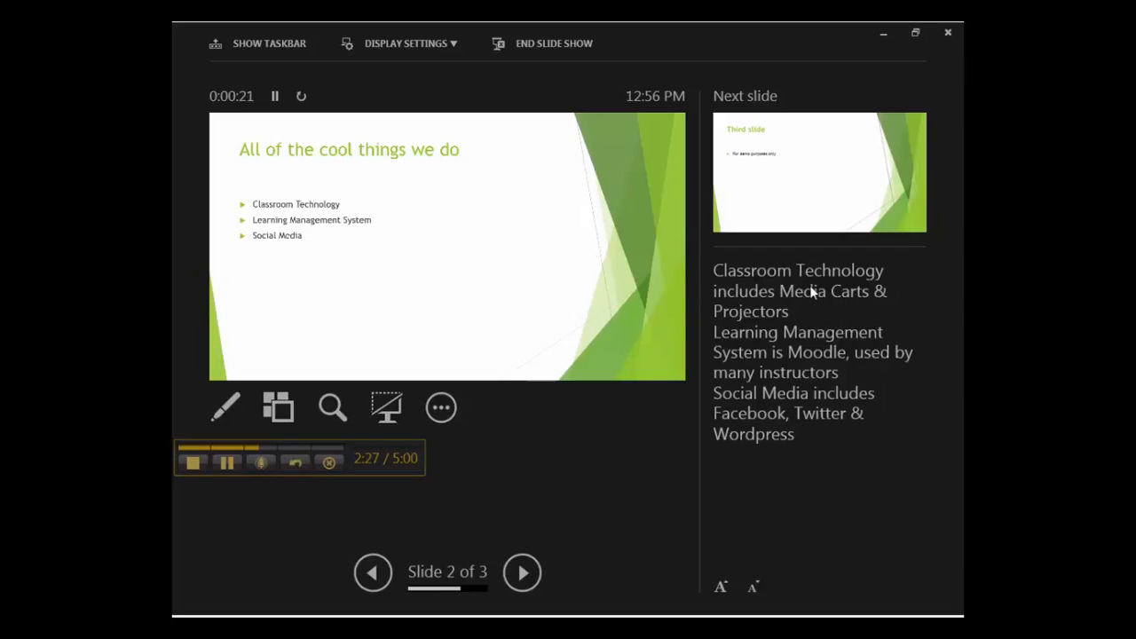
mouse_move(419, 254)
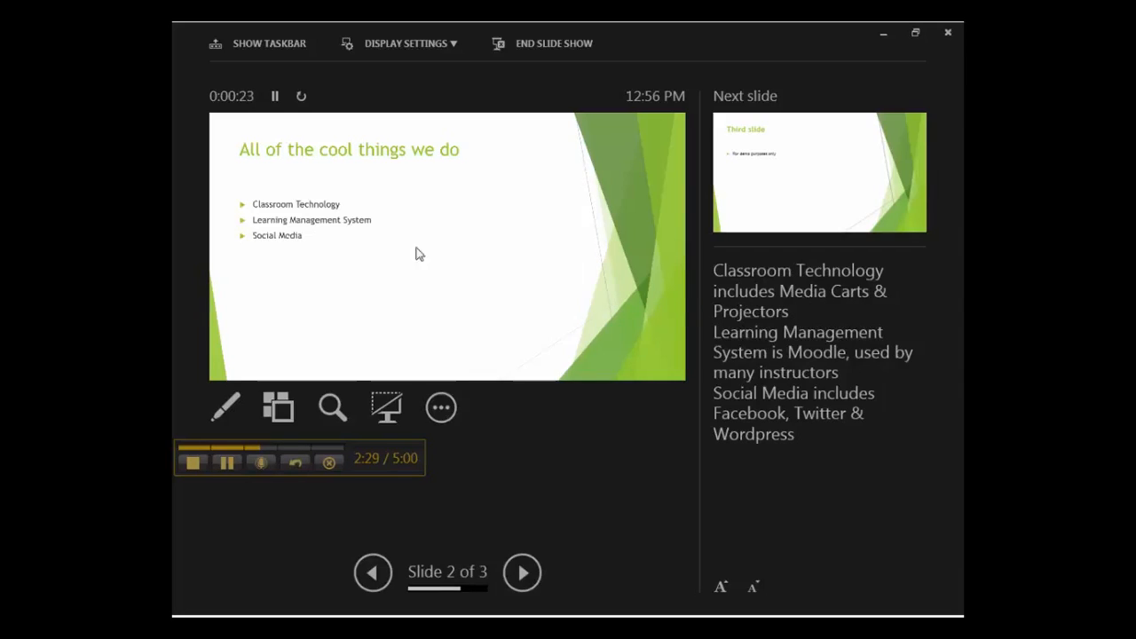
mouse_move(394, 238)
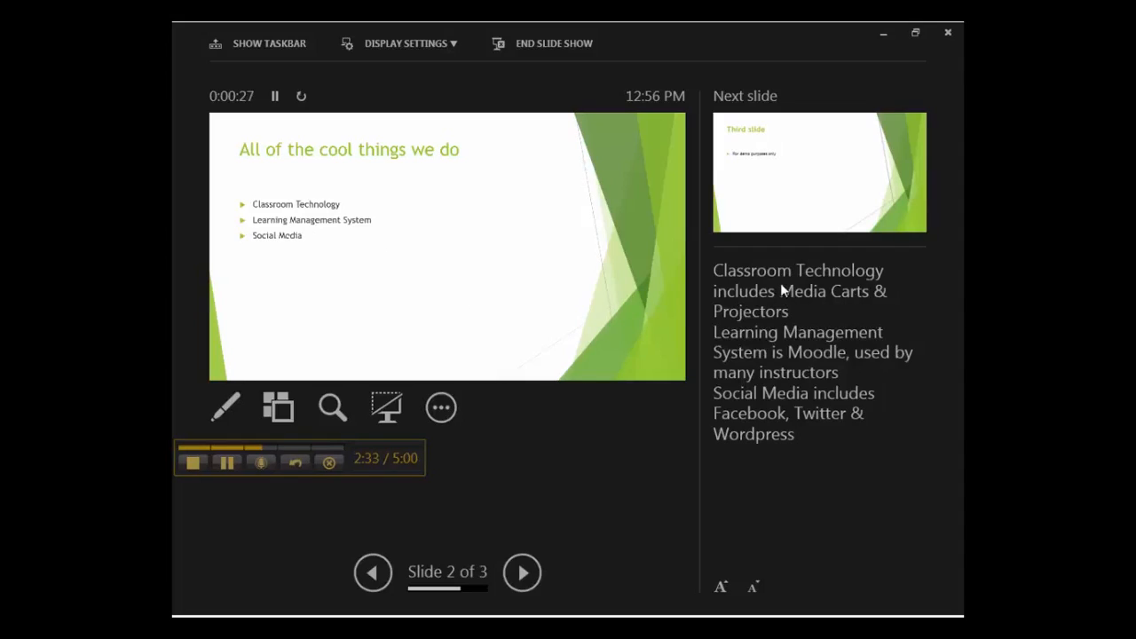
mouse_move(760, 210)
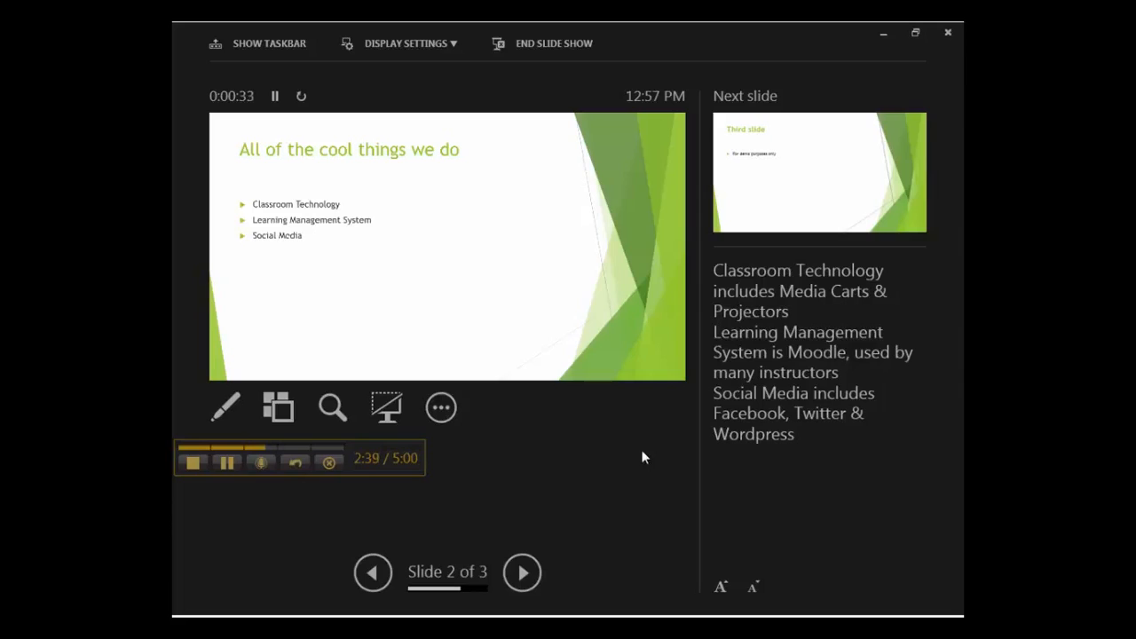
mouse_move(611, 454)
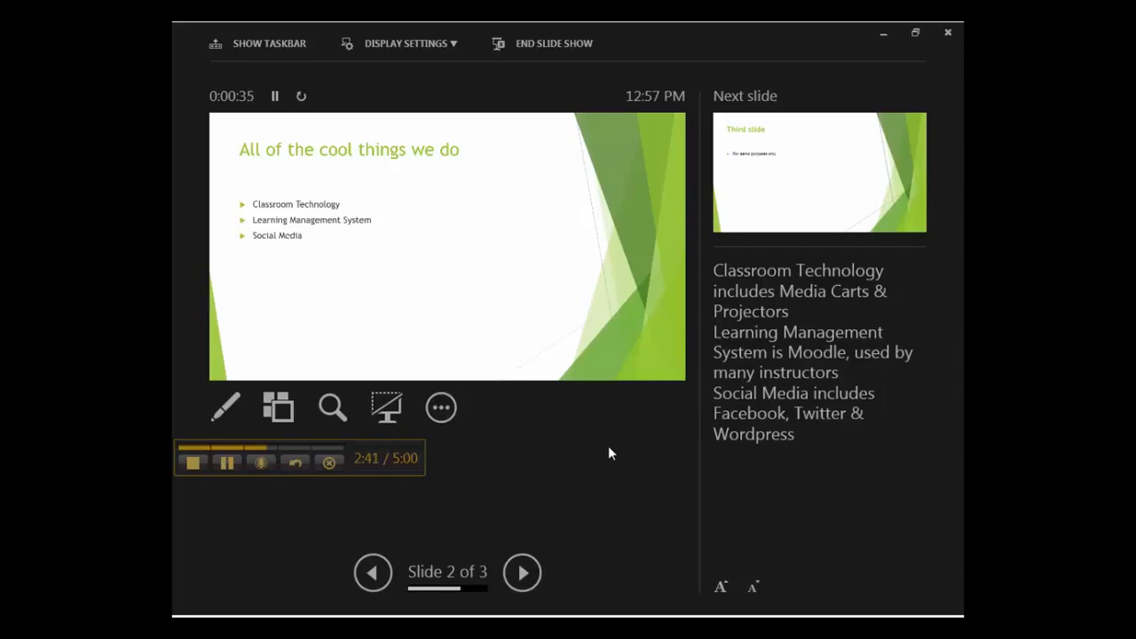
mouse_move(547, 483)
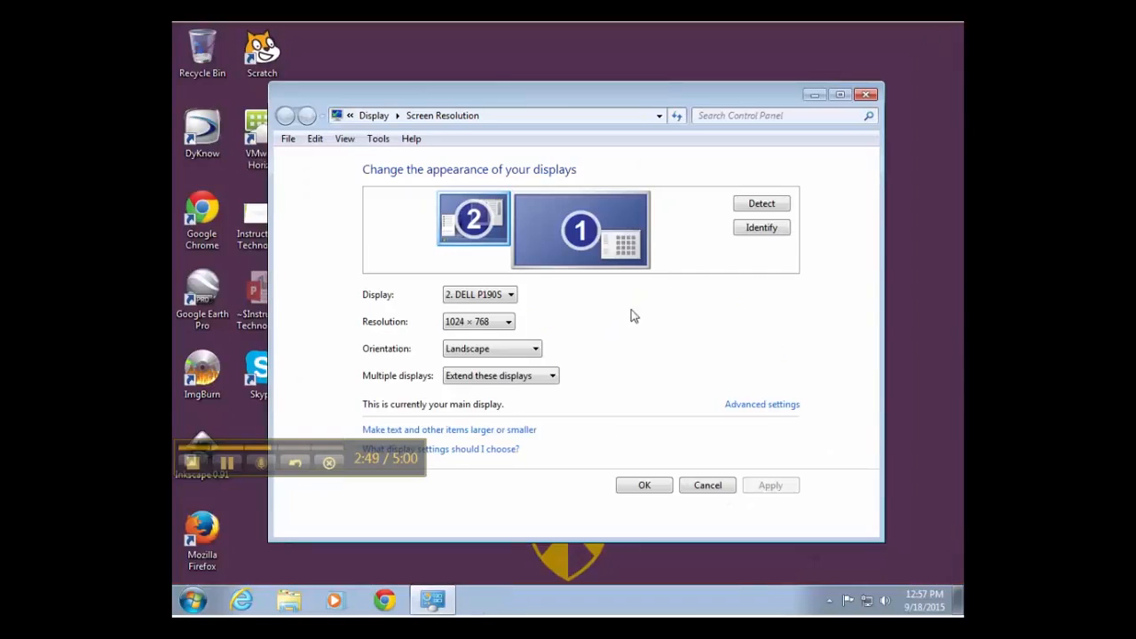
mouse_move(472, 227)
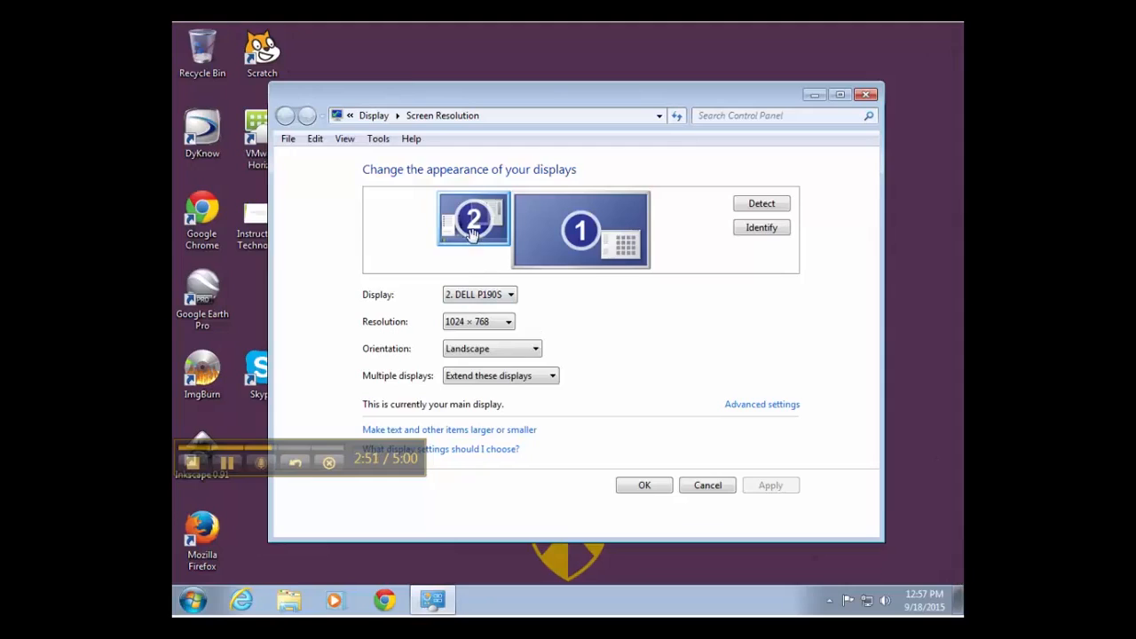
mouse_move(554, 245)
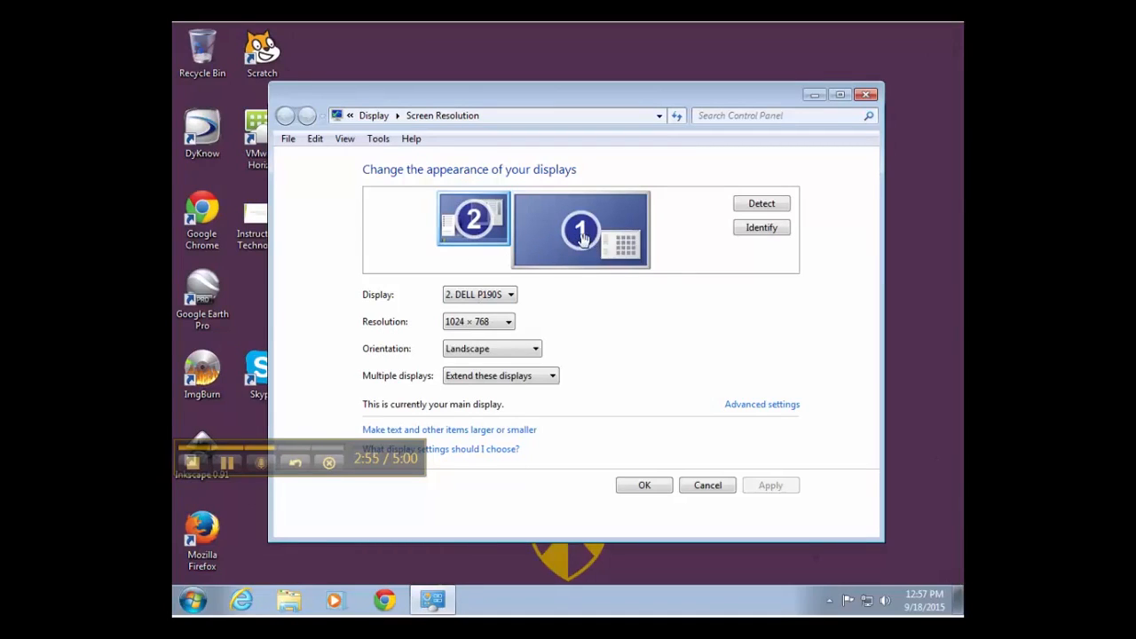
mouse_move(684, 410)
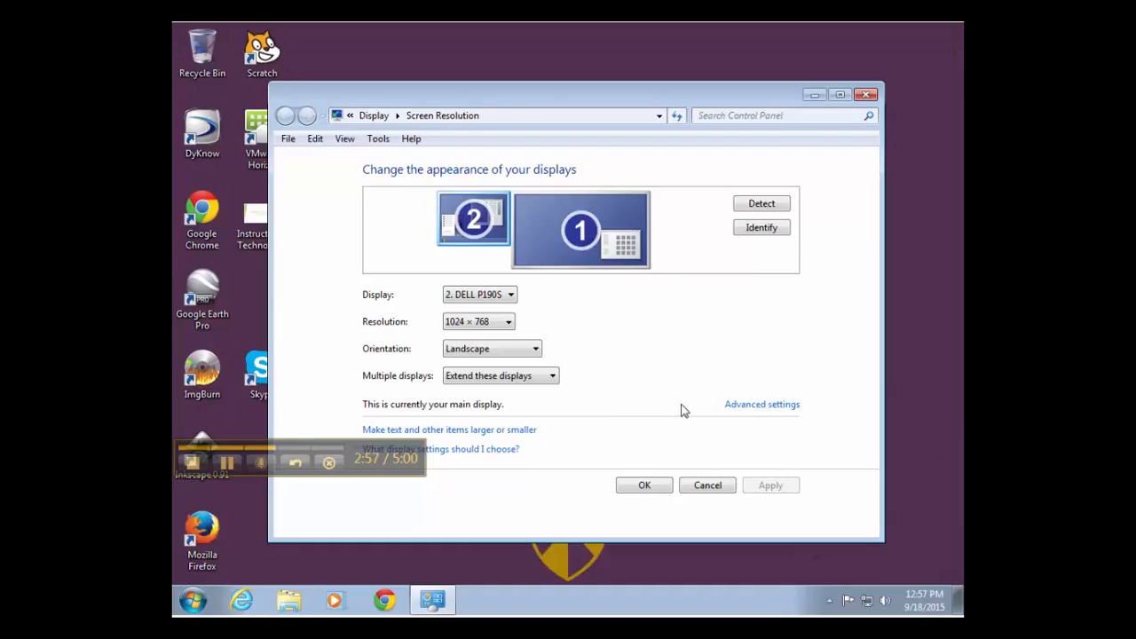
mouse_move(550, 393)
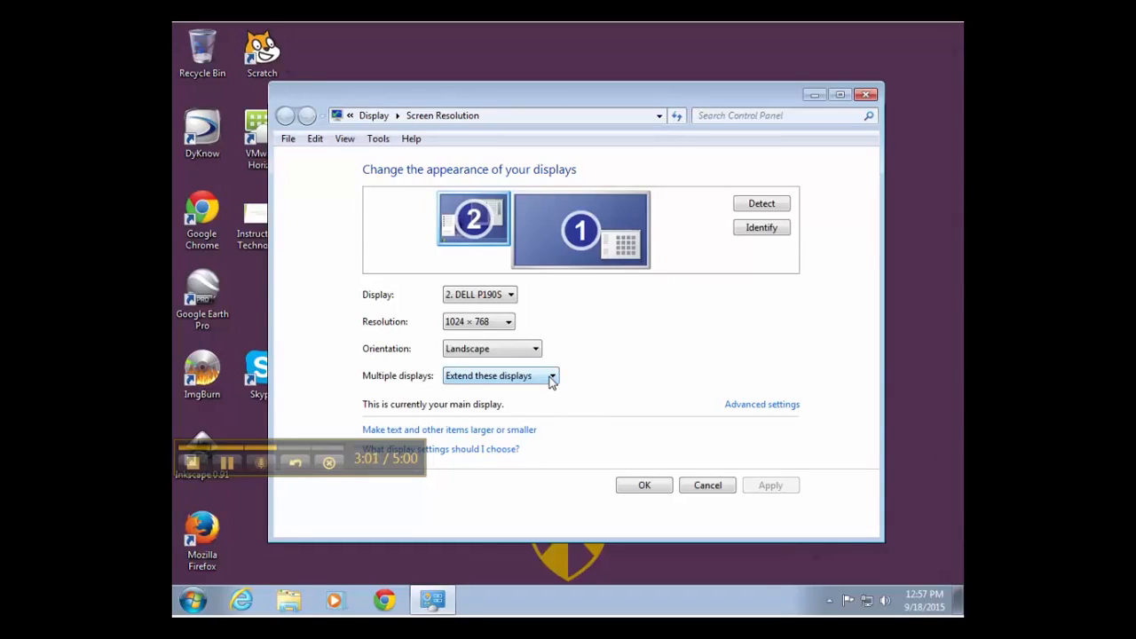
mouse_move(394, 387)
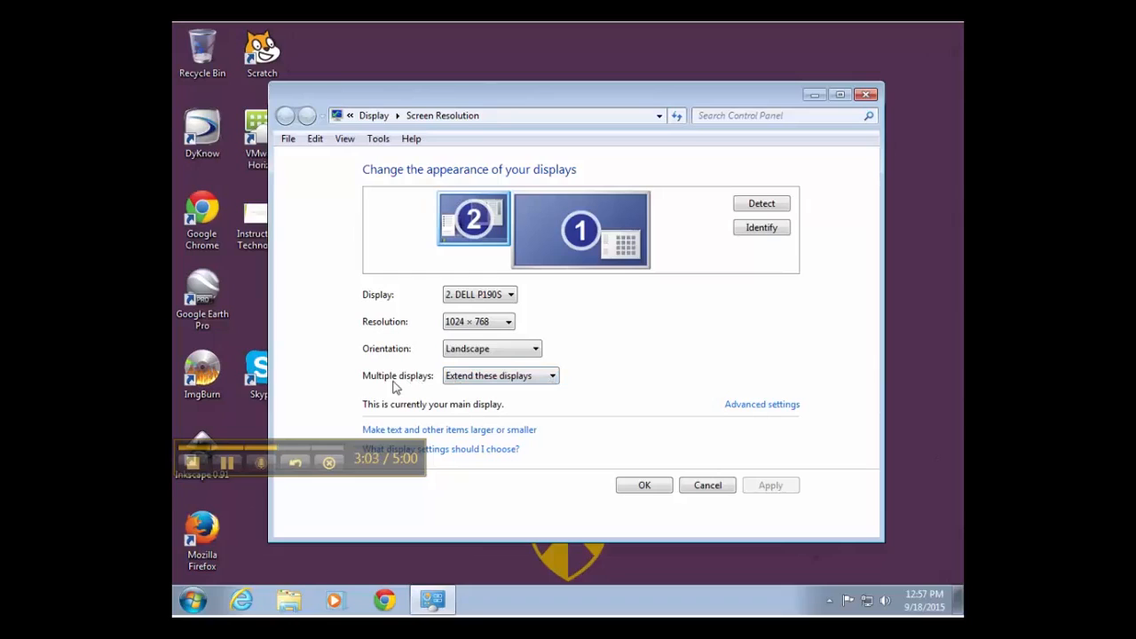
mouse_move(435, 282)
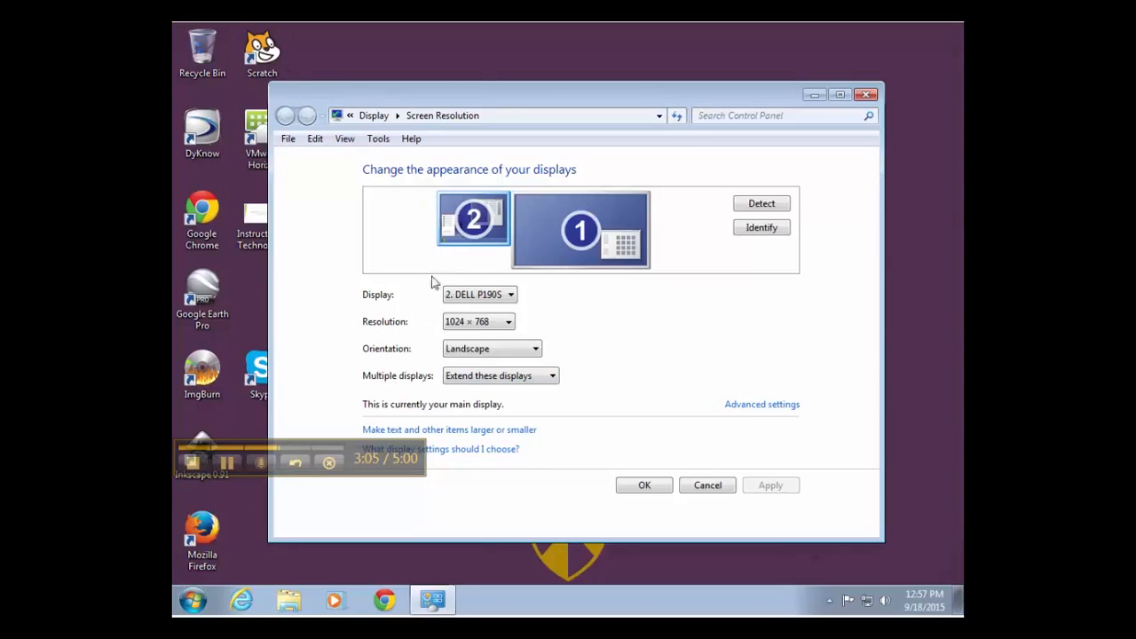
Step: Drop down the Multiple displays choices, currently Extend these displays
click(501, 376)
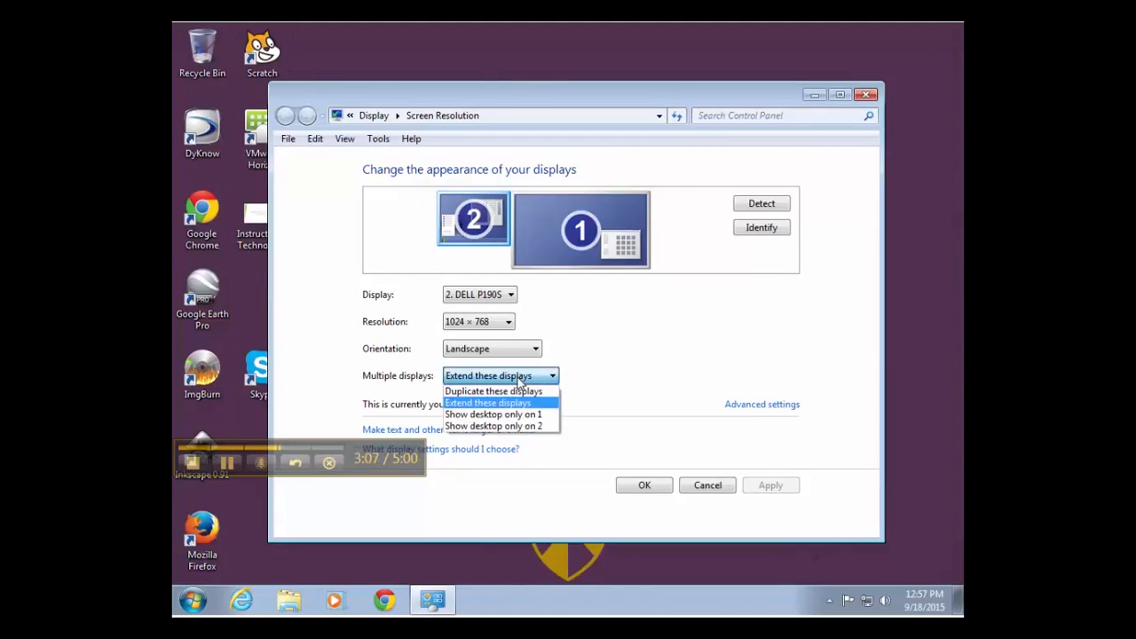
Step: Set Multiple displays to Duplicate these displays, keep the change and close the settings
click(493, 390)
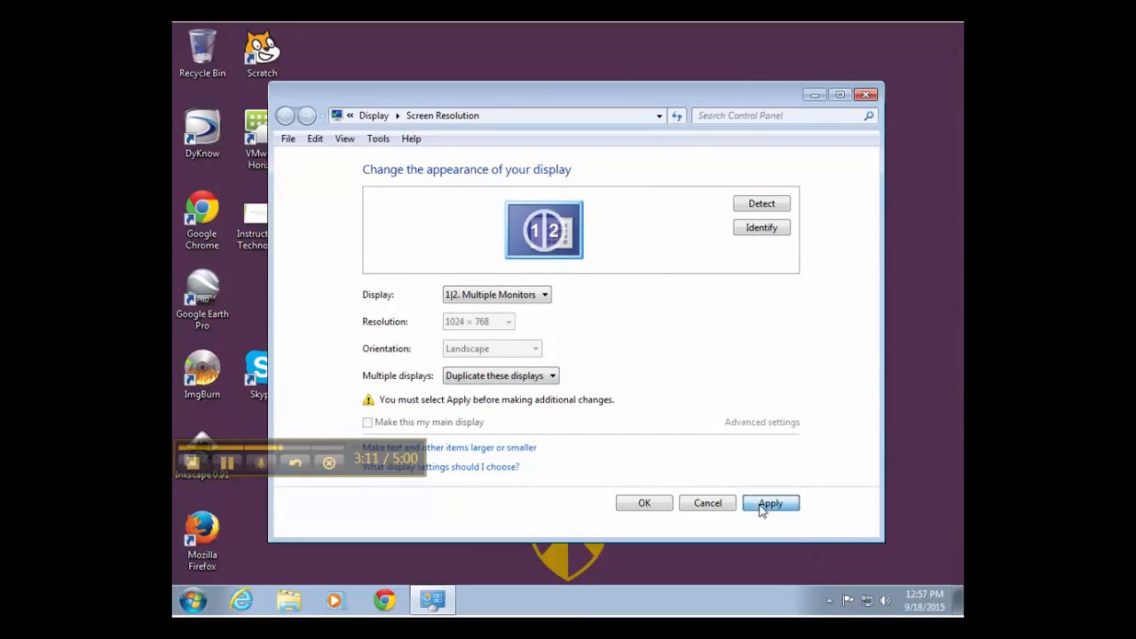
click(770, 505)
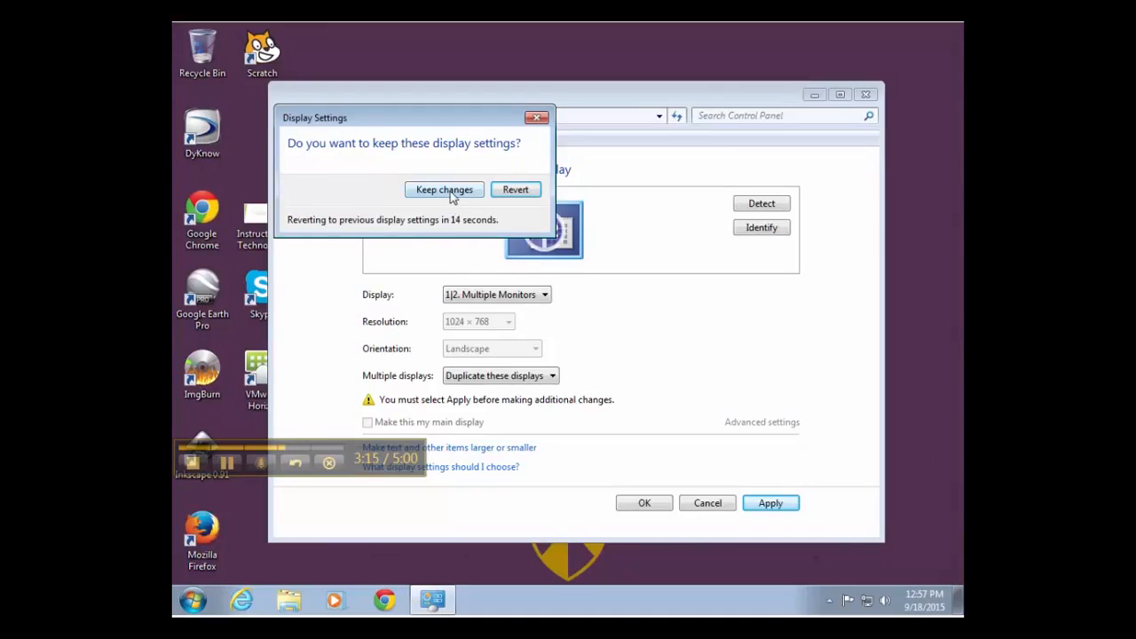
click(443, 189)
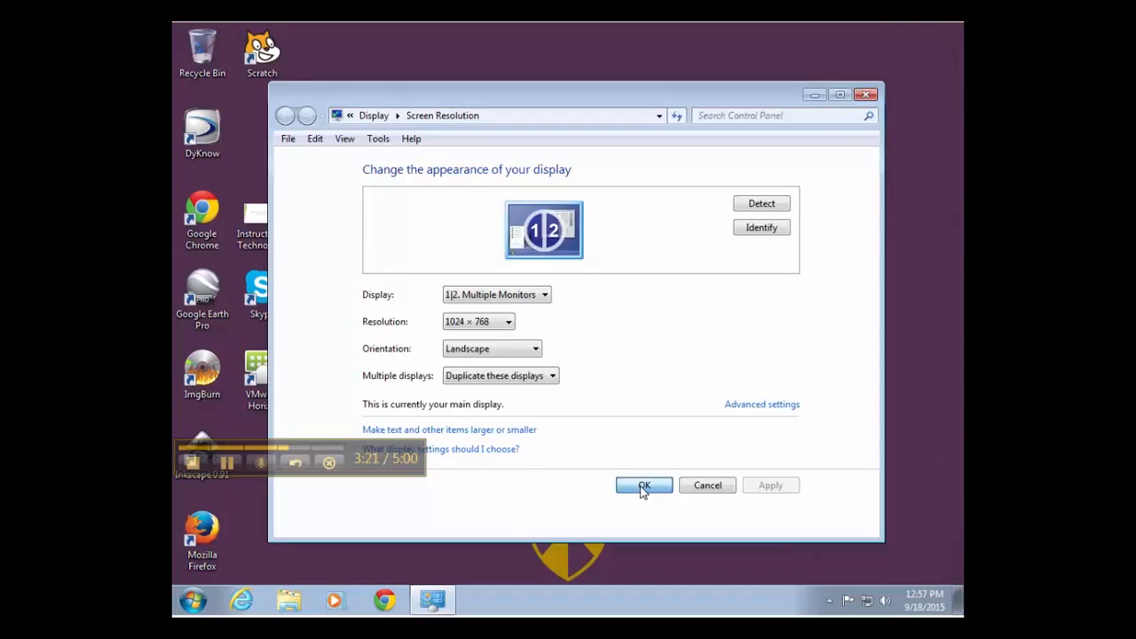
click(643, 486)
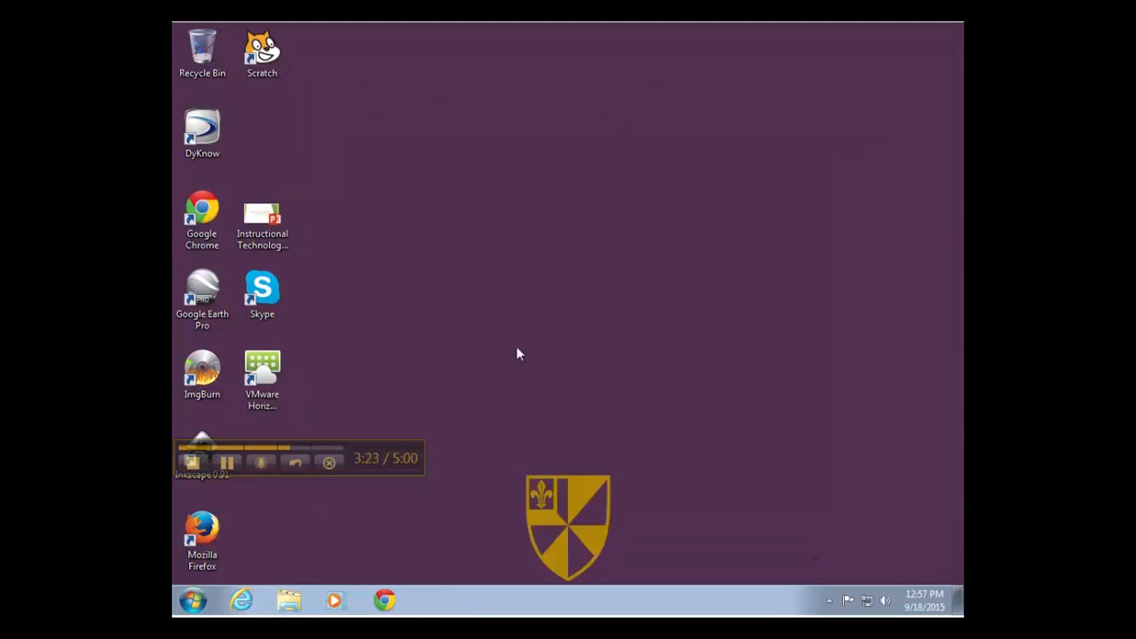
mouse_move(494, 286)
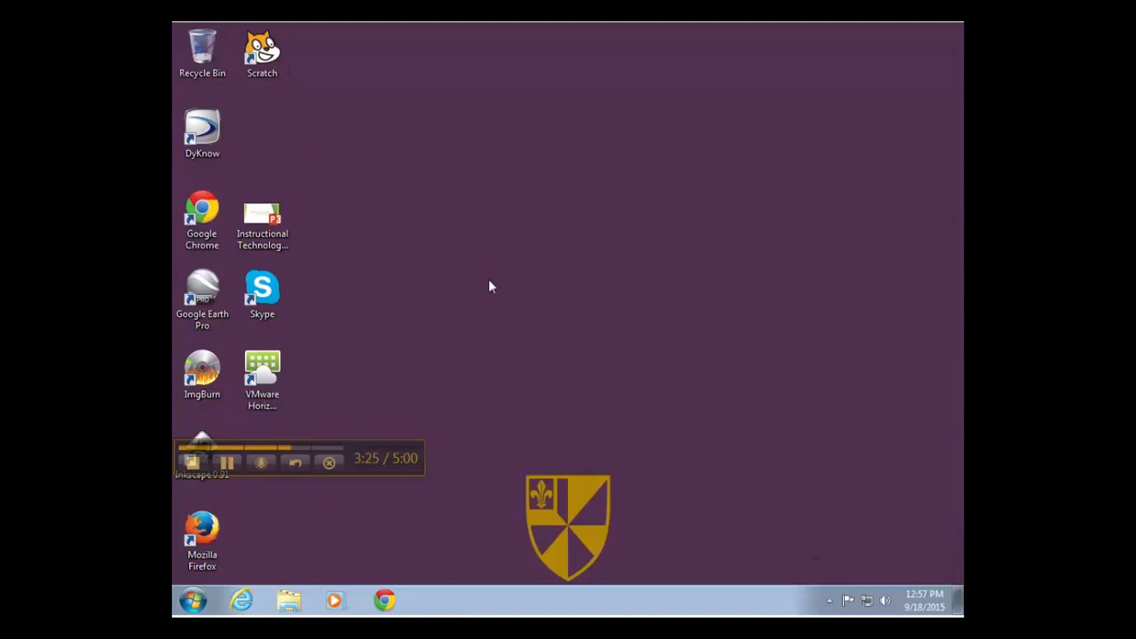
Step: Reopen Screen Resolution from the desktop shortcut menu to confirm the duplicated displays
right_click(490, 286)
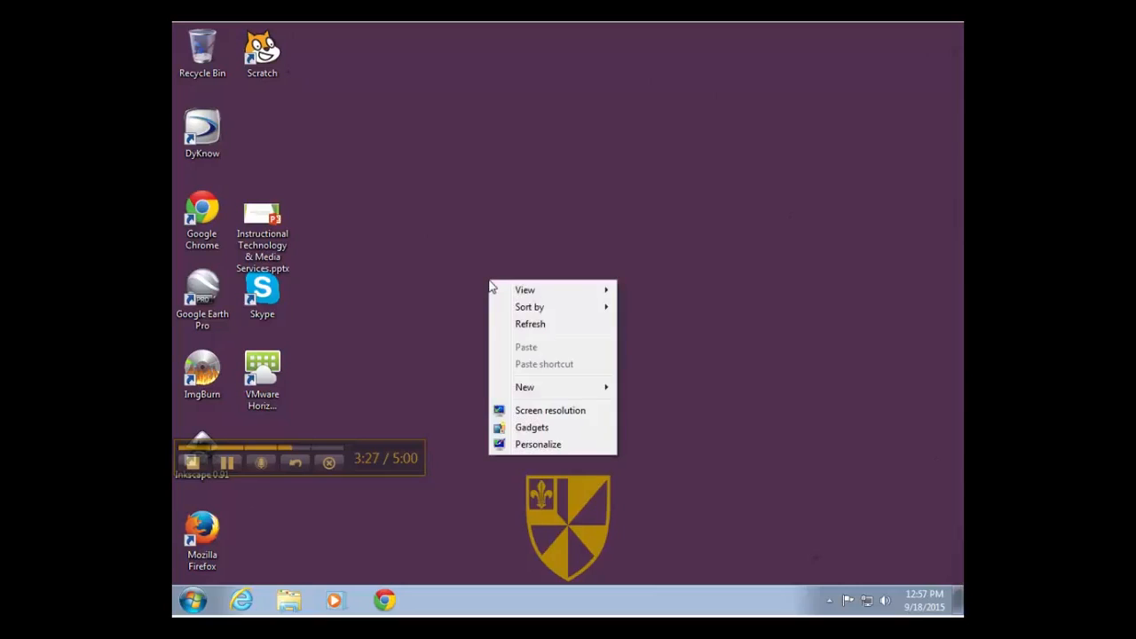
mouse_move(568, 410)
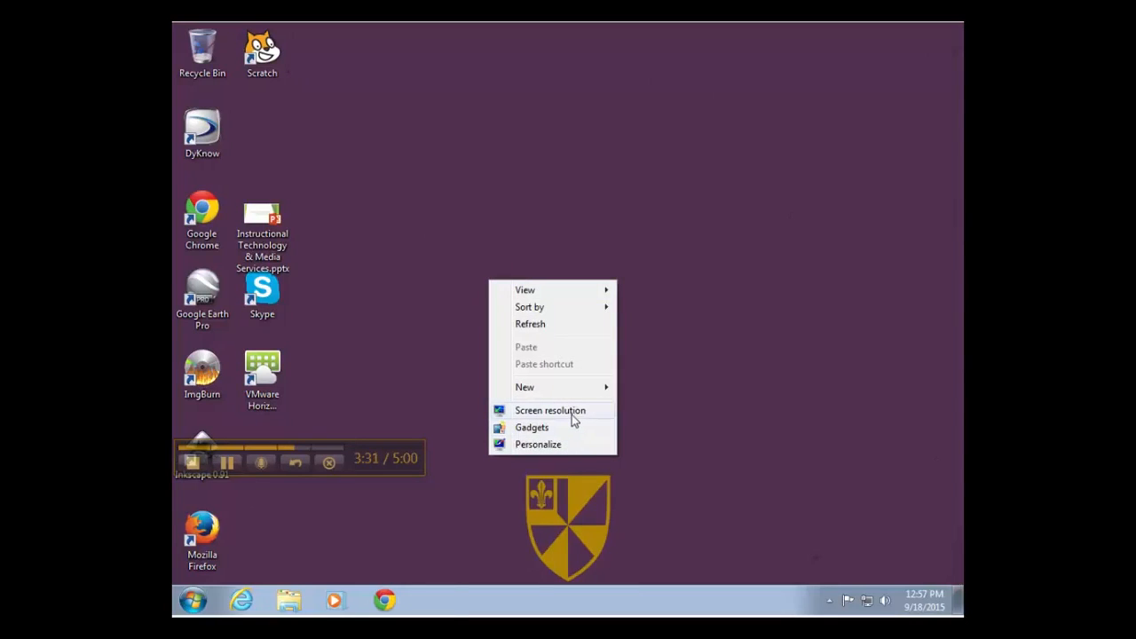
click(550, 410)
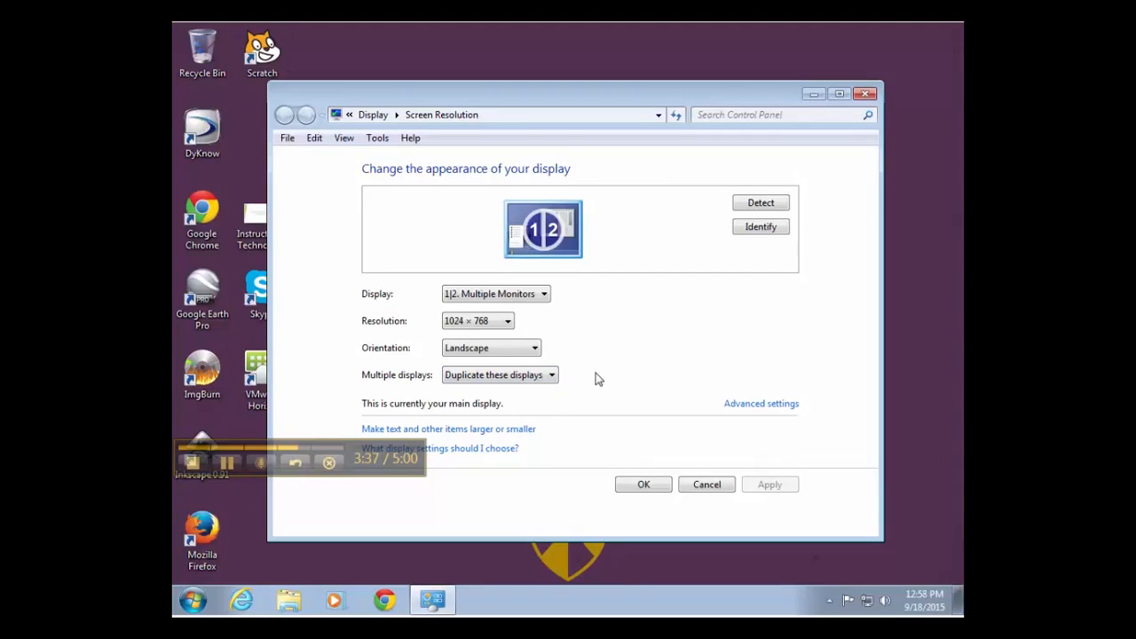
mouse_move(610, 380)
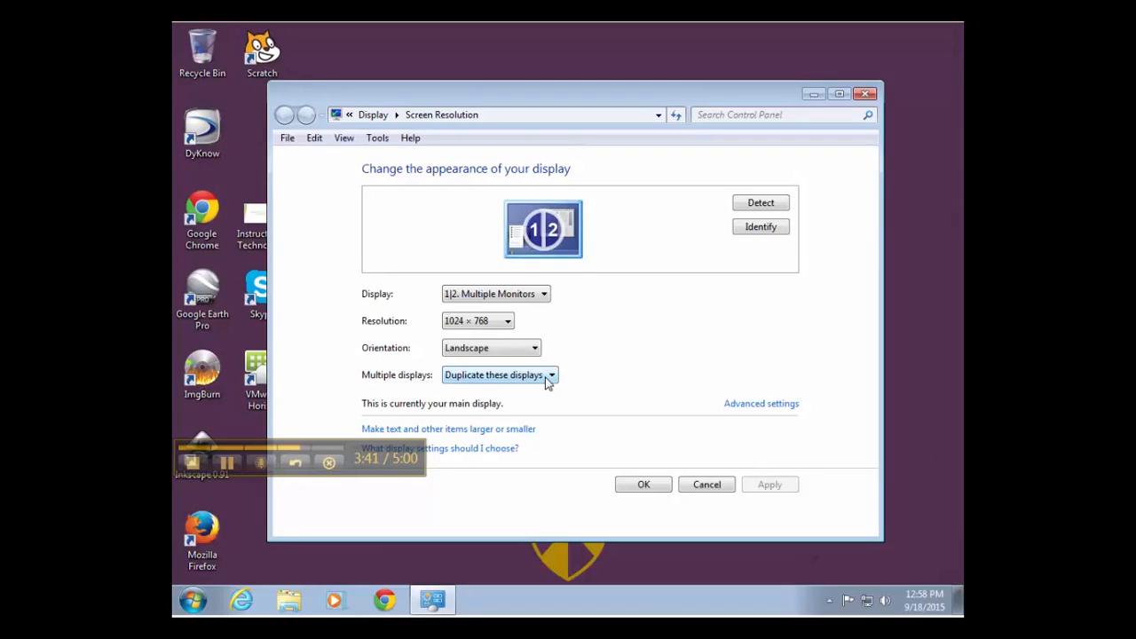
click(499, 375)
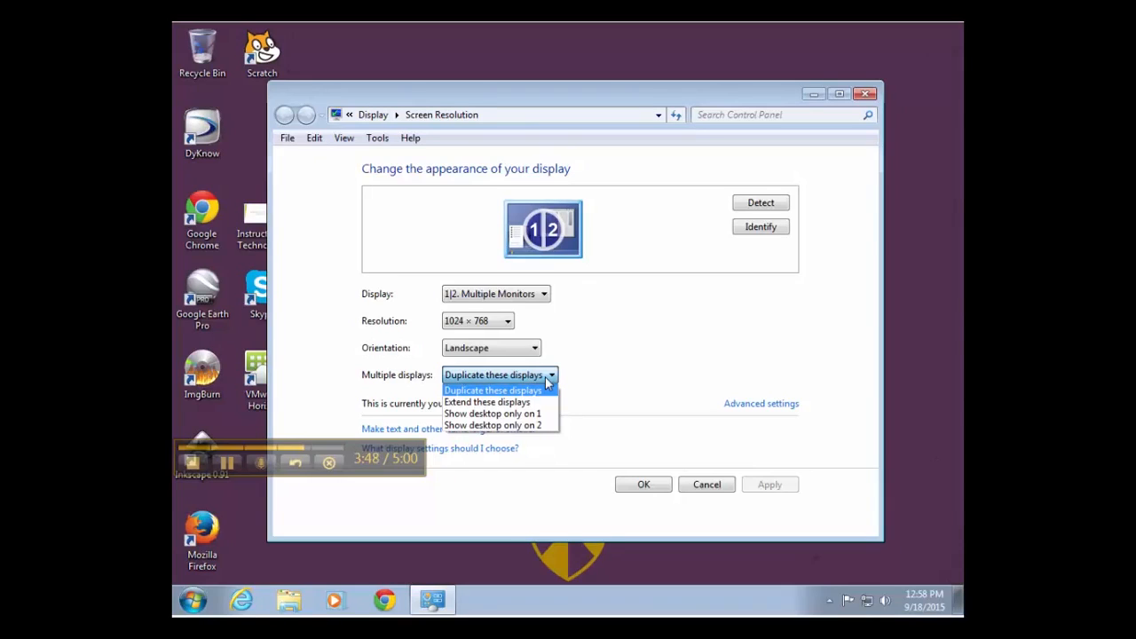
mouse_move(486, 402)
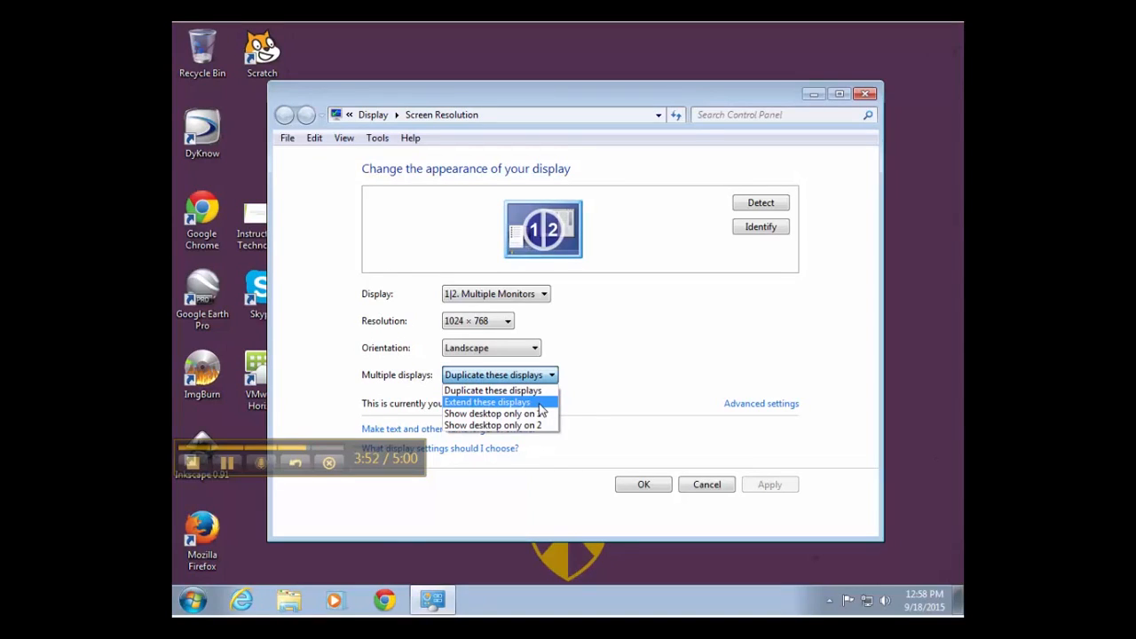
mouse_move(607, 394)
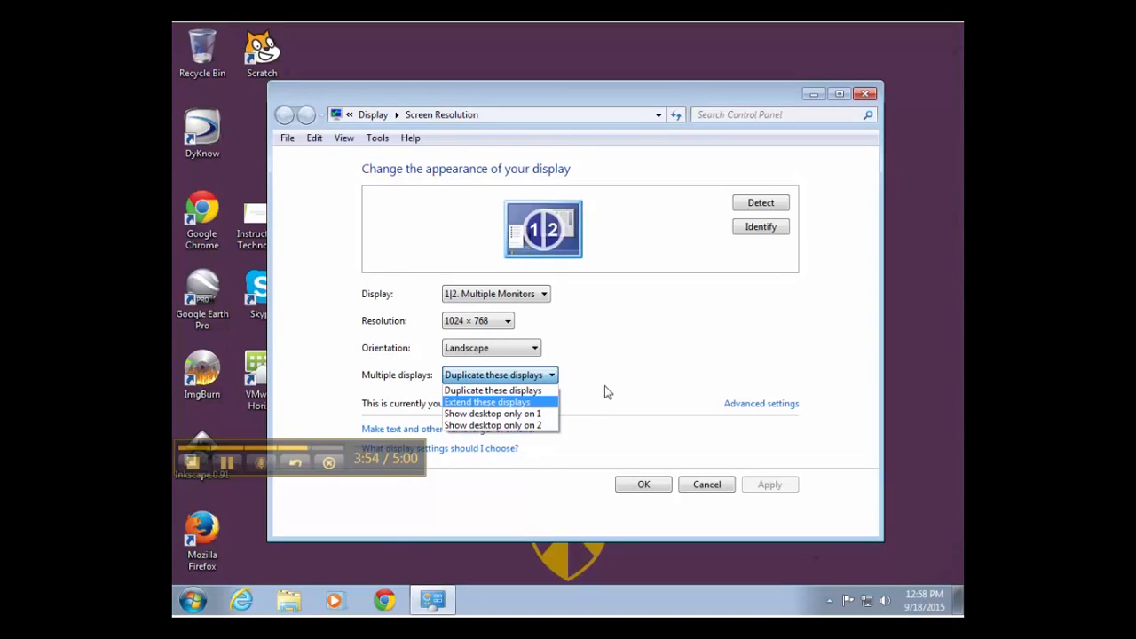
click(492, 391)
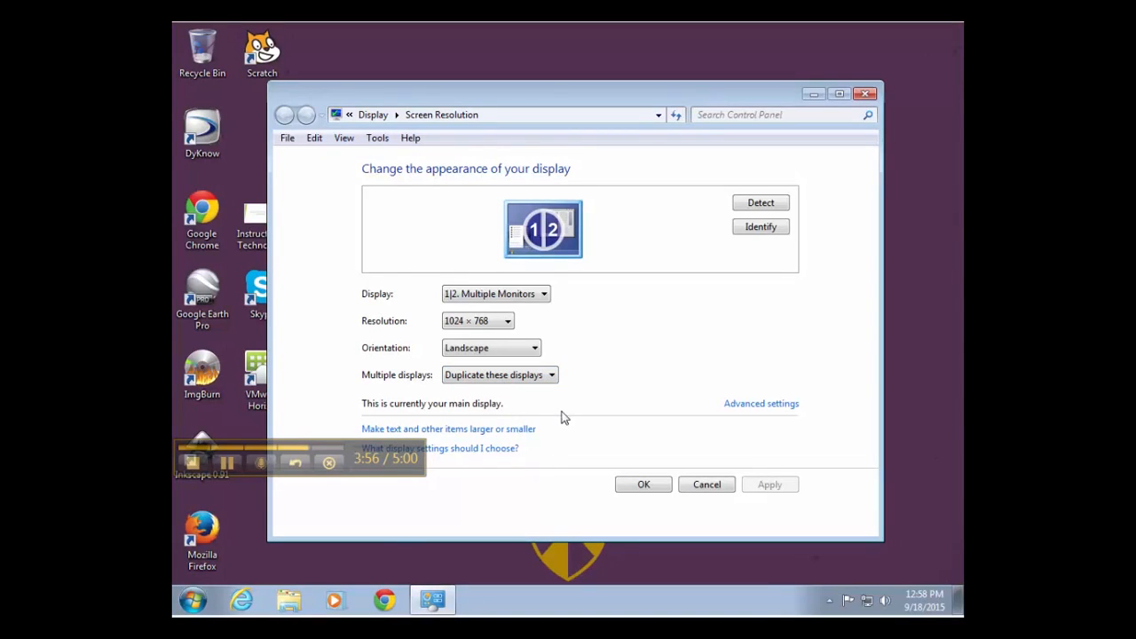
mouse_move(660, 471)
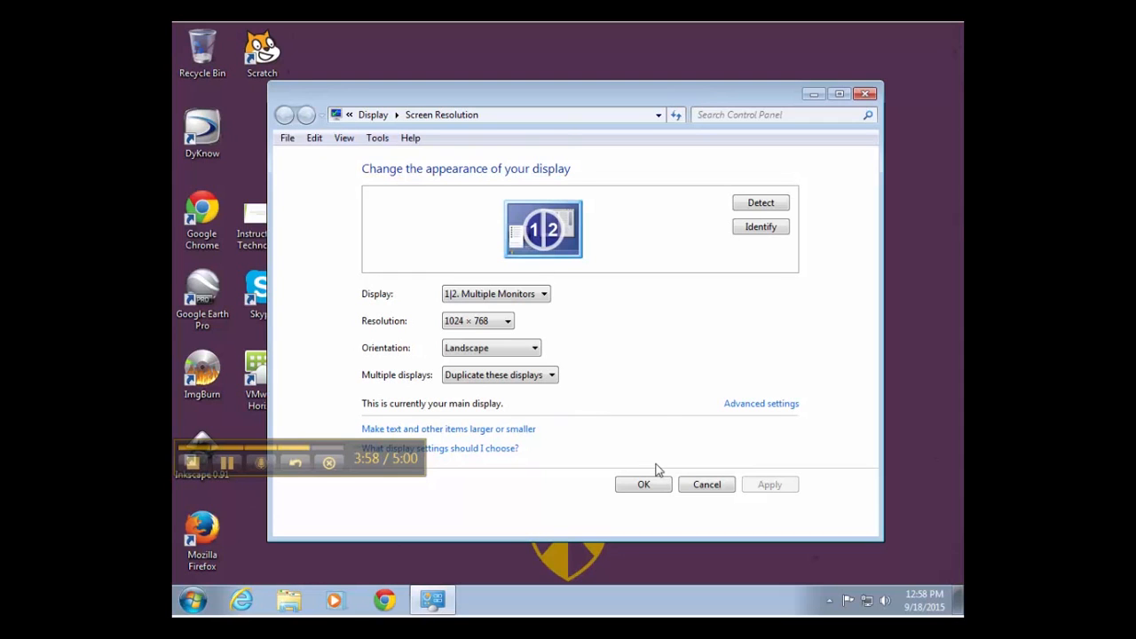